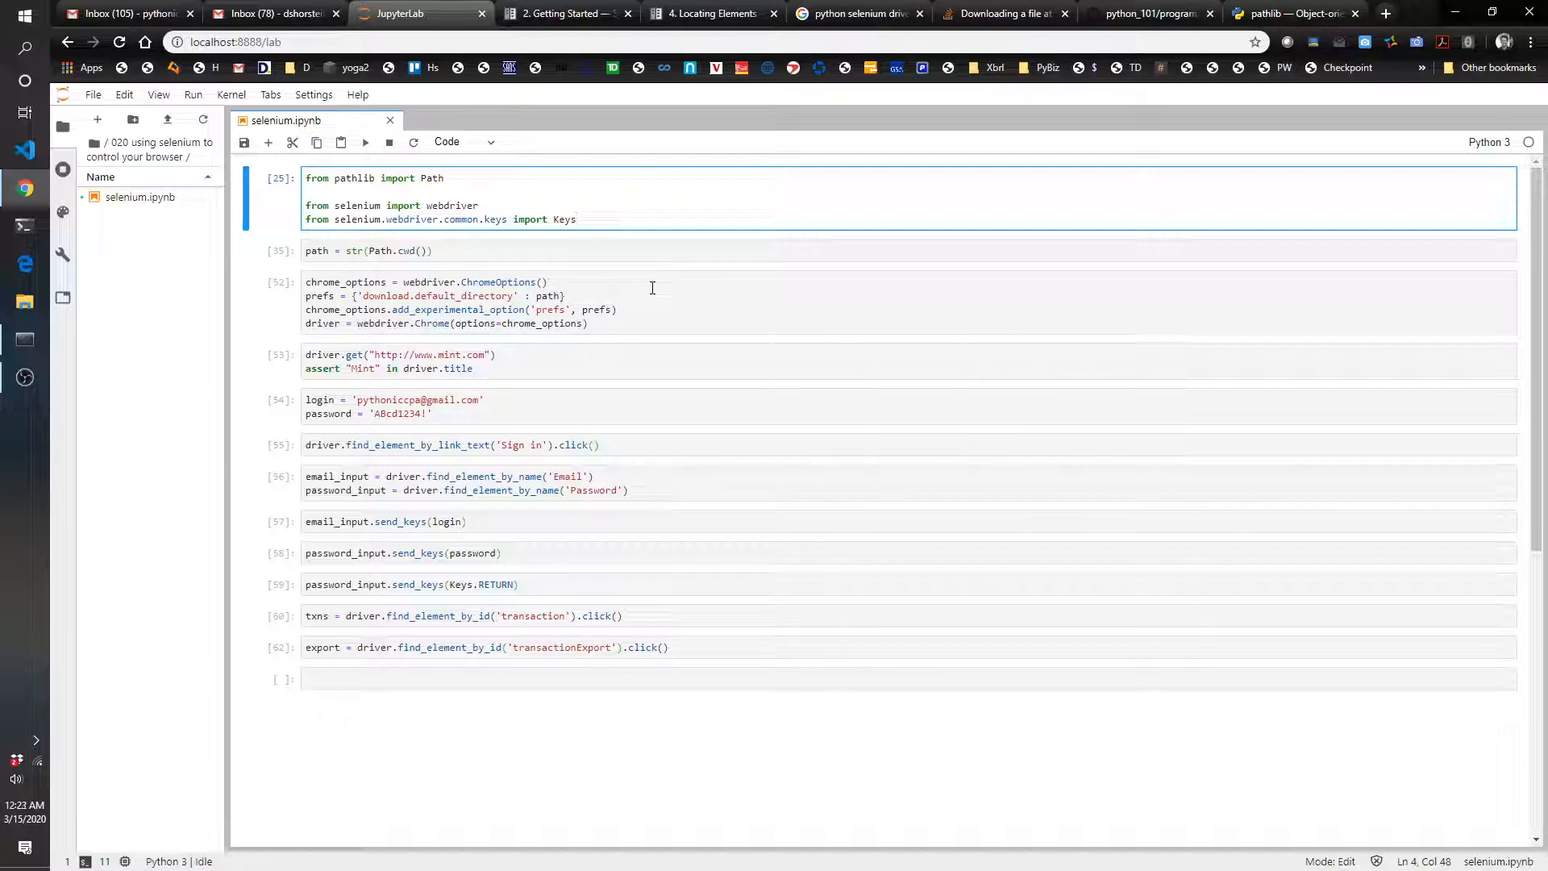
- Rerun the Selenium notebook's imports cell, then start a fresh browser tab
left_click(577, 219)
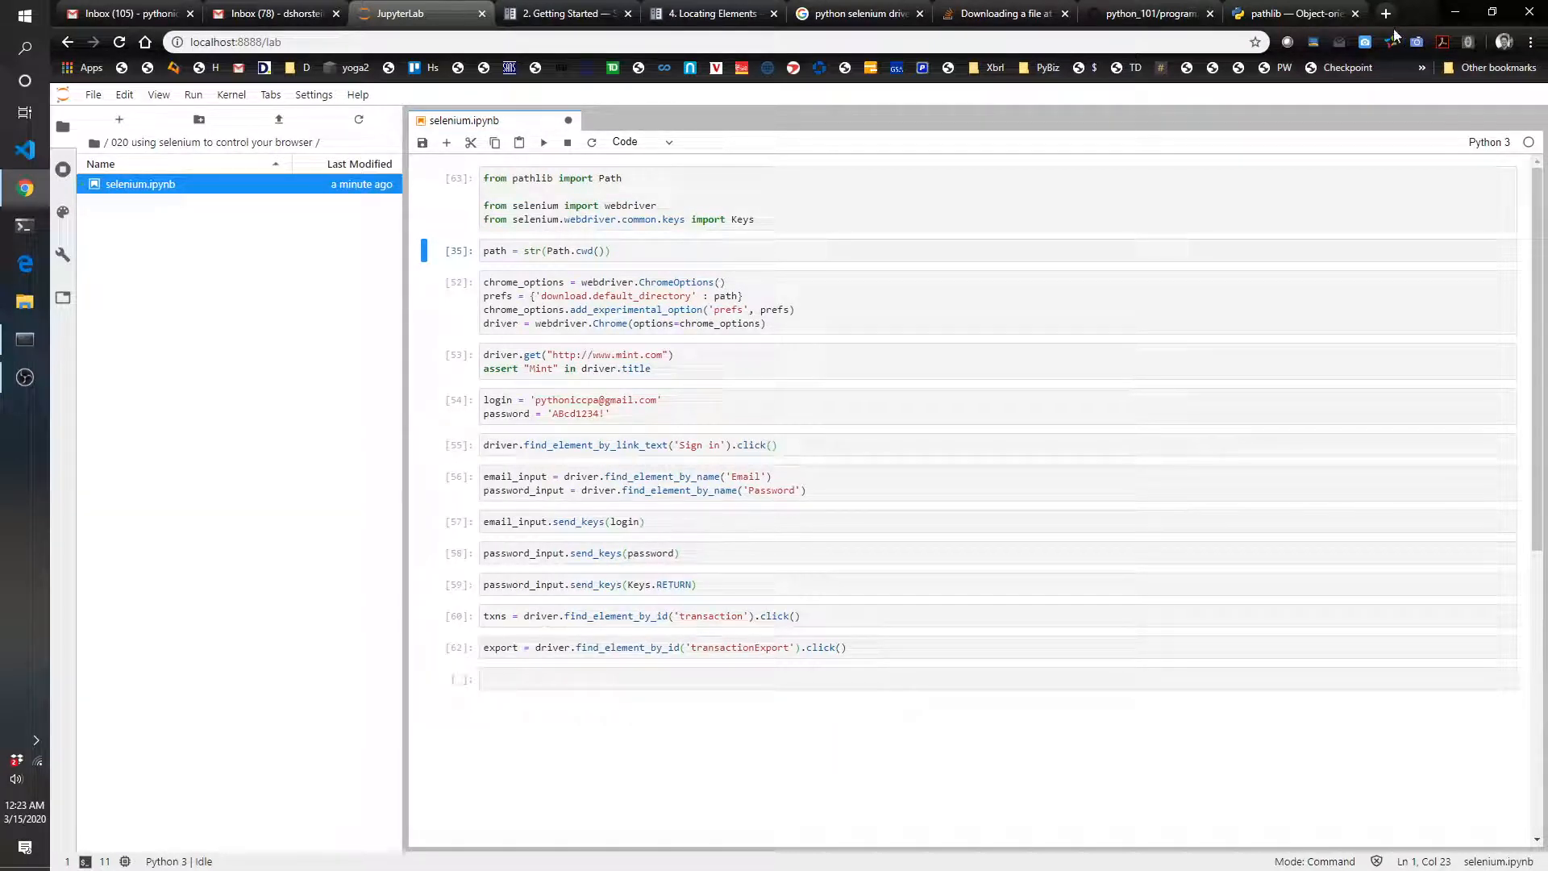
left_click(1386, 13)
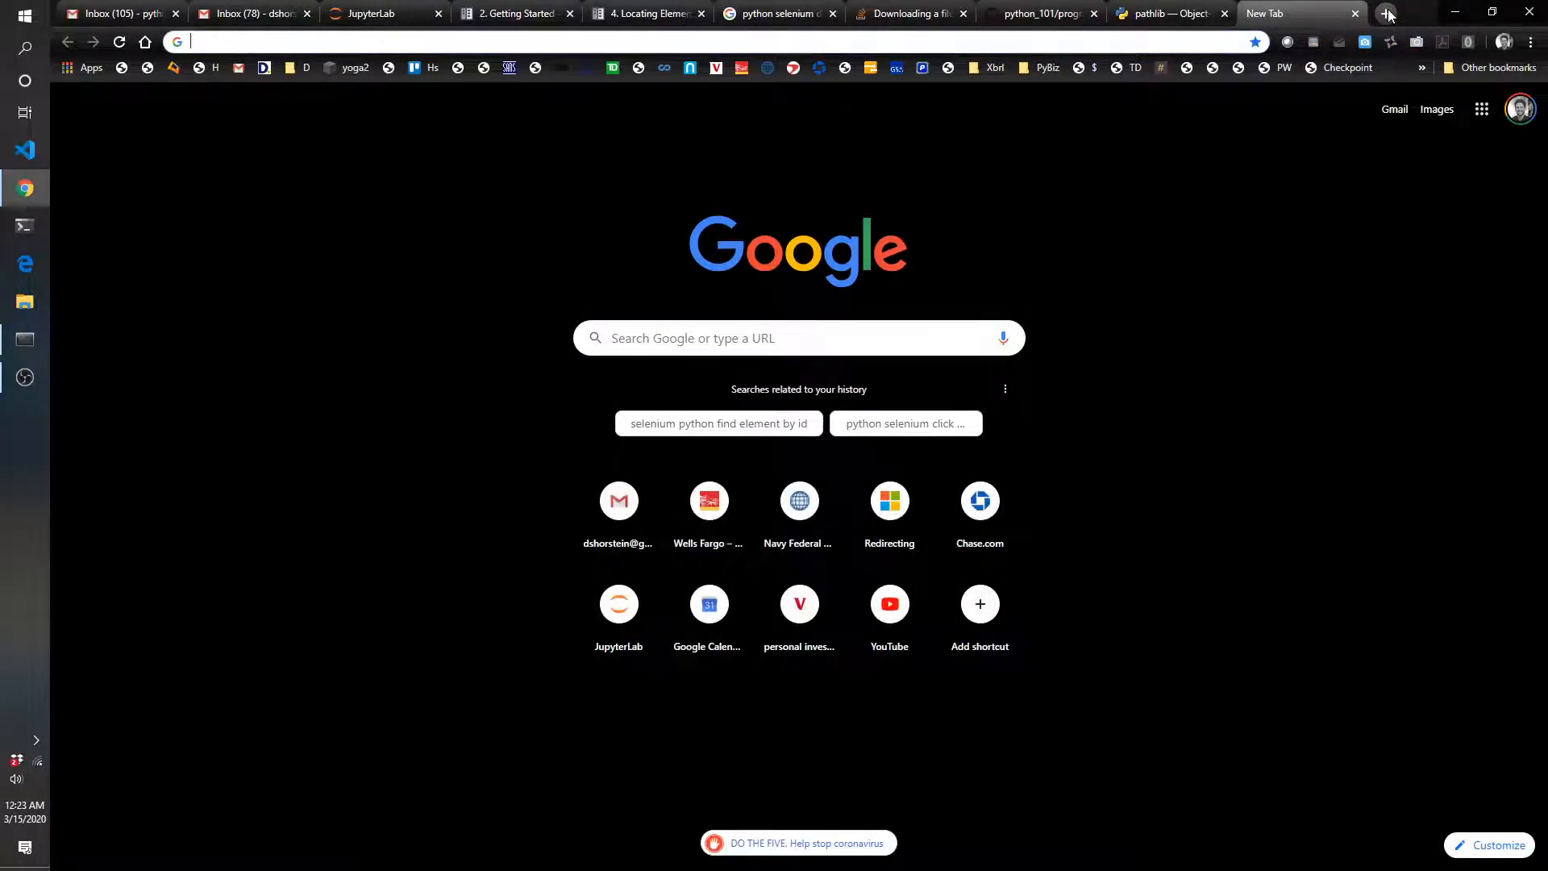
- Search 'chrome webdriver' and open the ChromeDriver downloads page at the Chrome 80 driver
type("chrome webdriver")
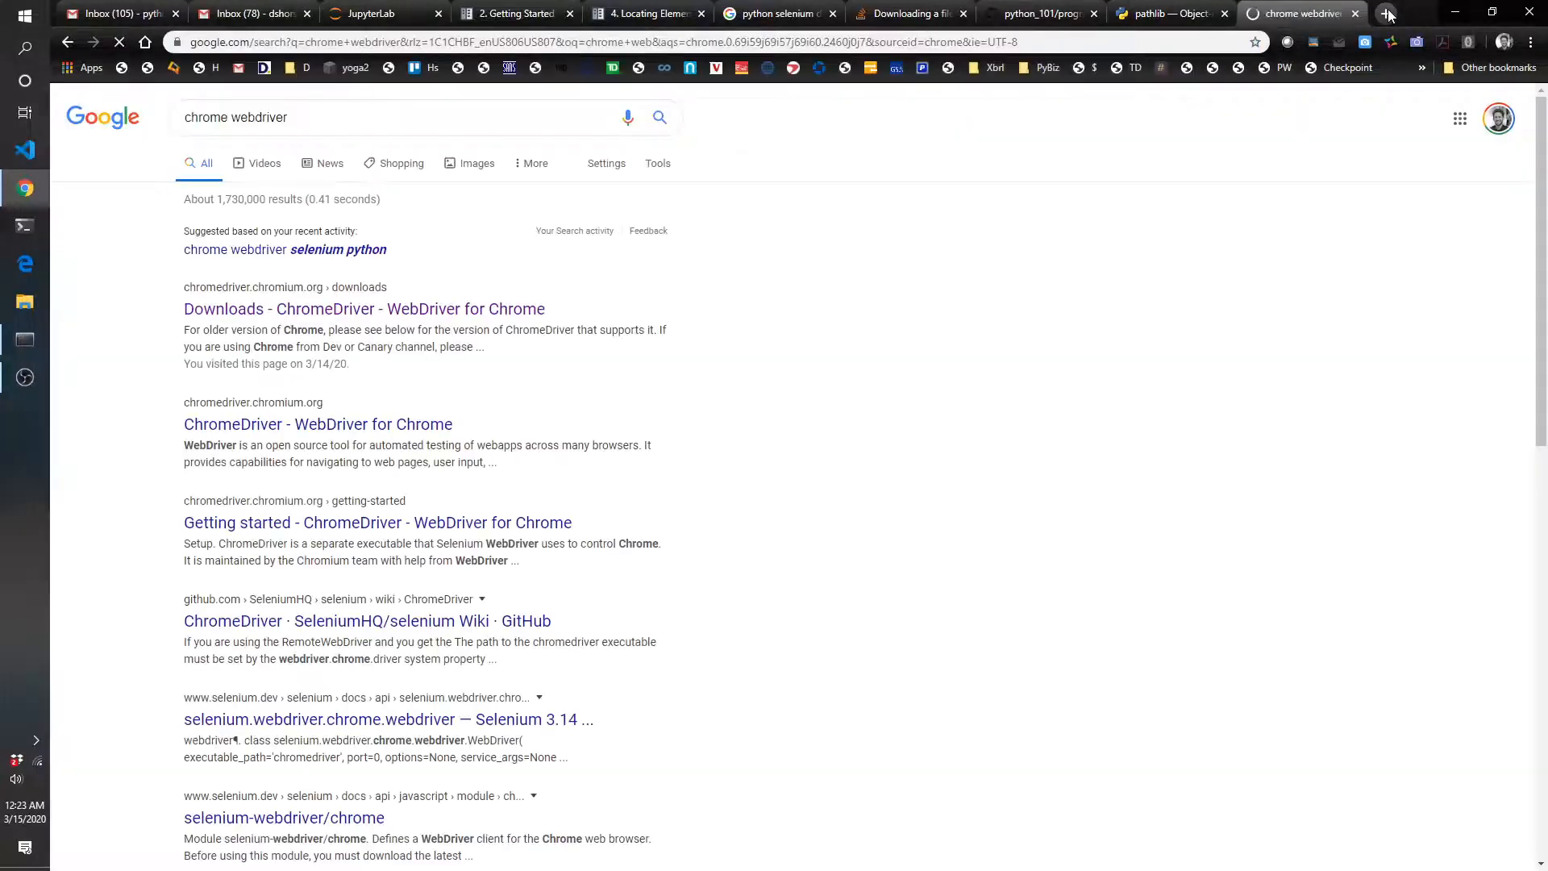
left_click(364, 308)
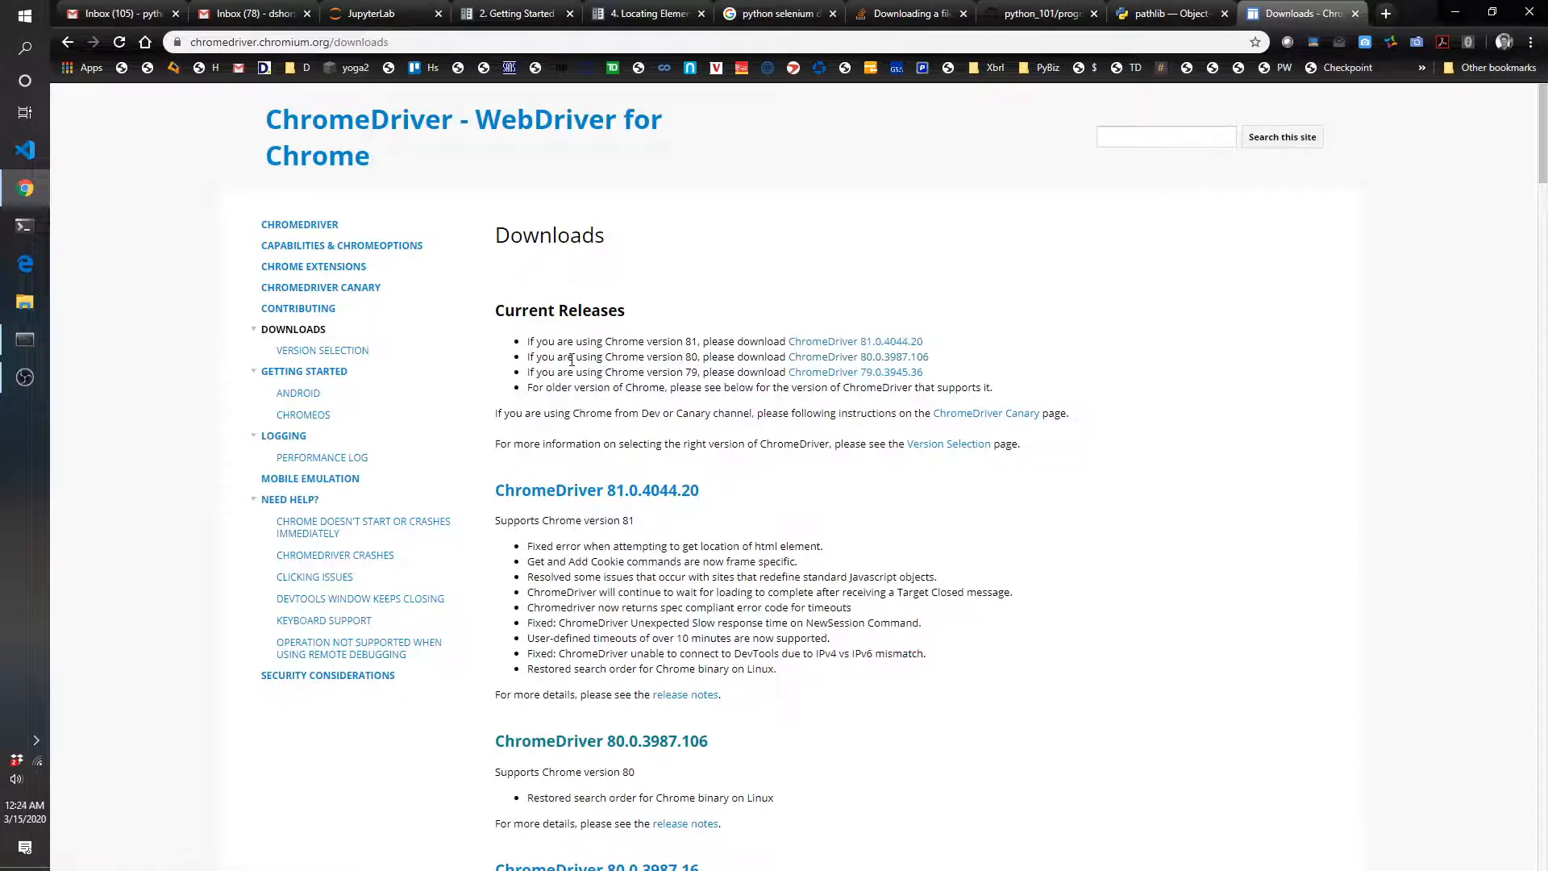
left_click_drag(572, 356, 713, 357)
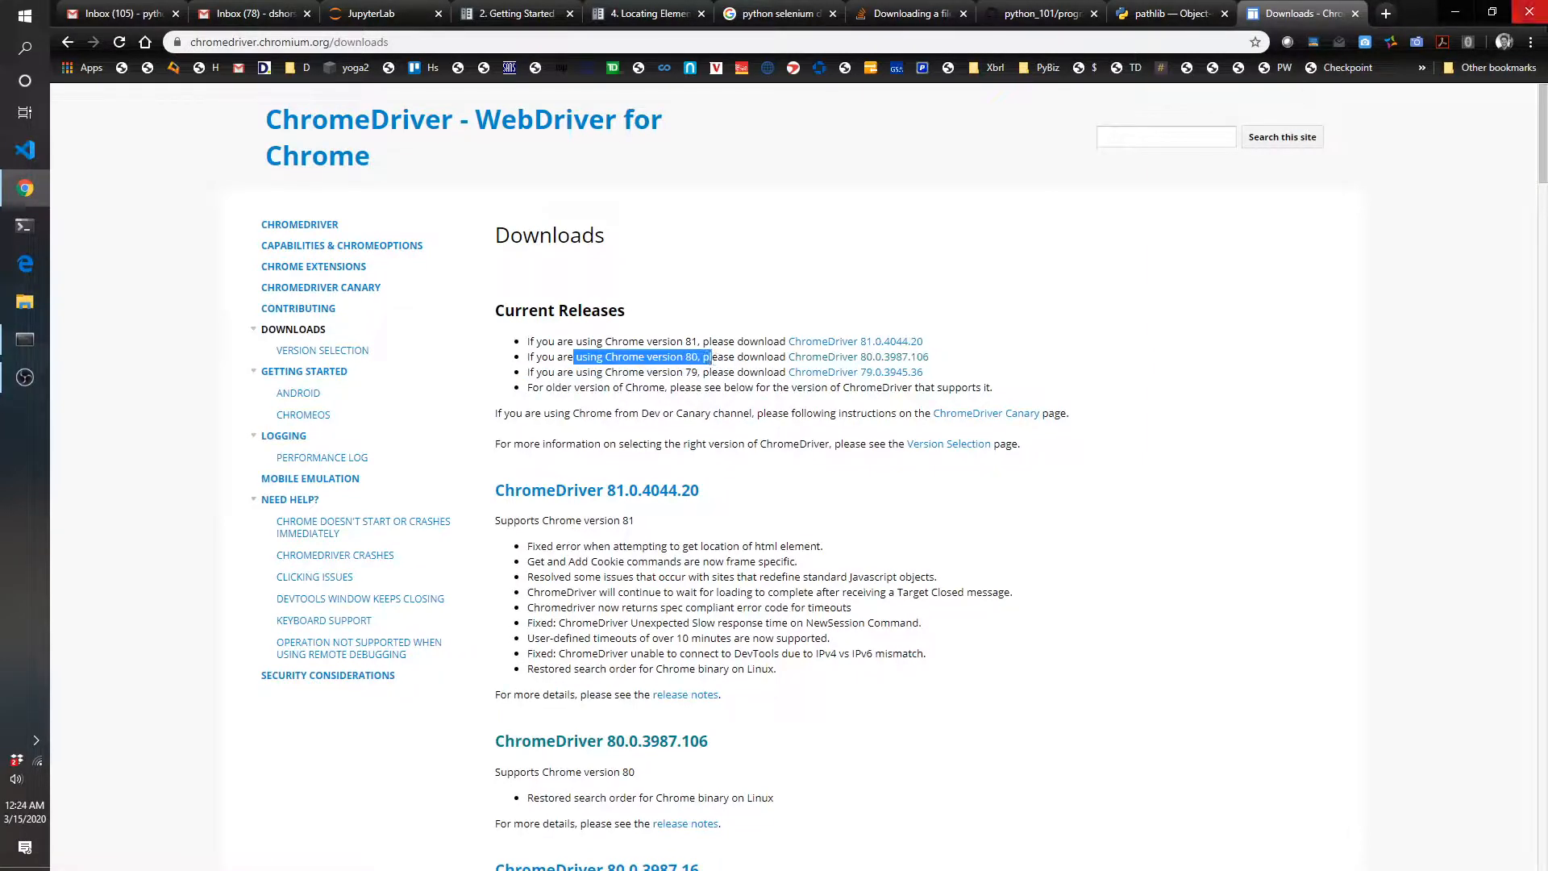
- Confirm in About Google Chrome that the installed version is 80, matching the release list
left_click(1530, 41)
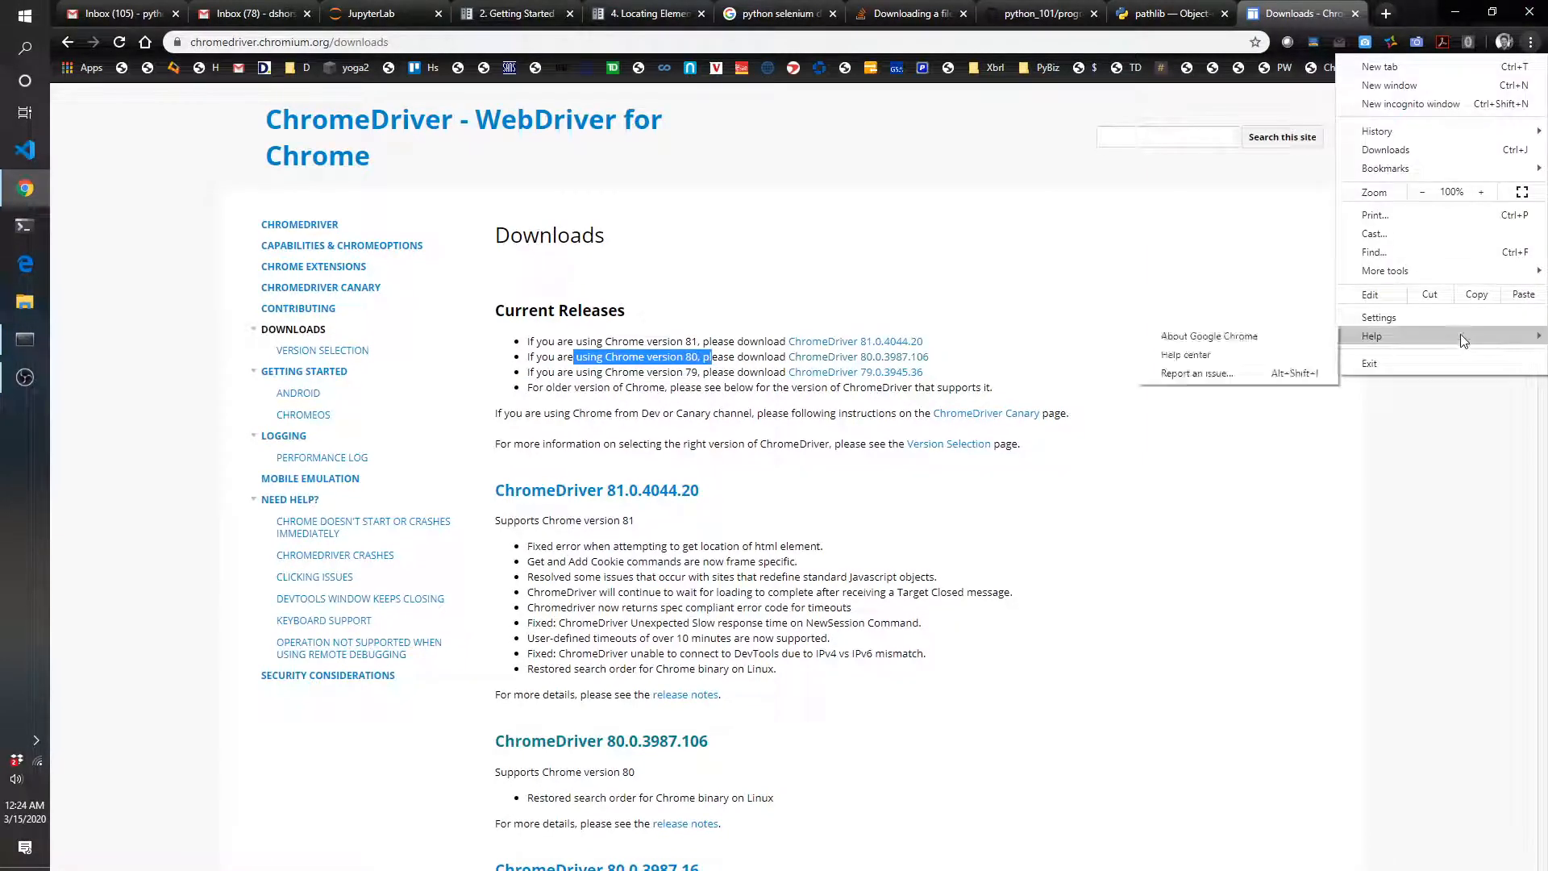
left_click(1209, 335)
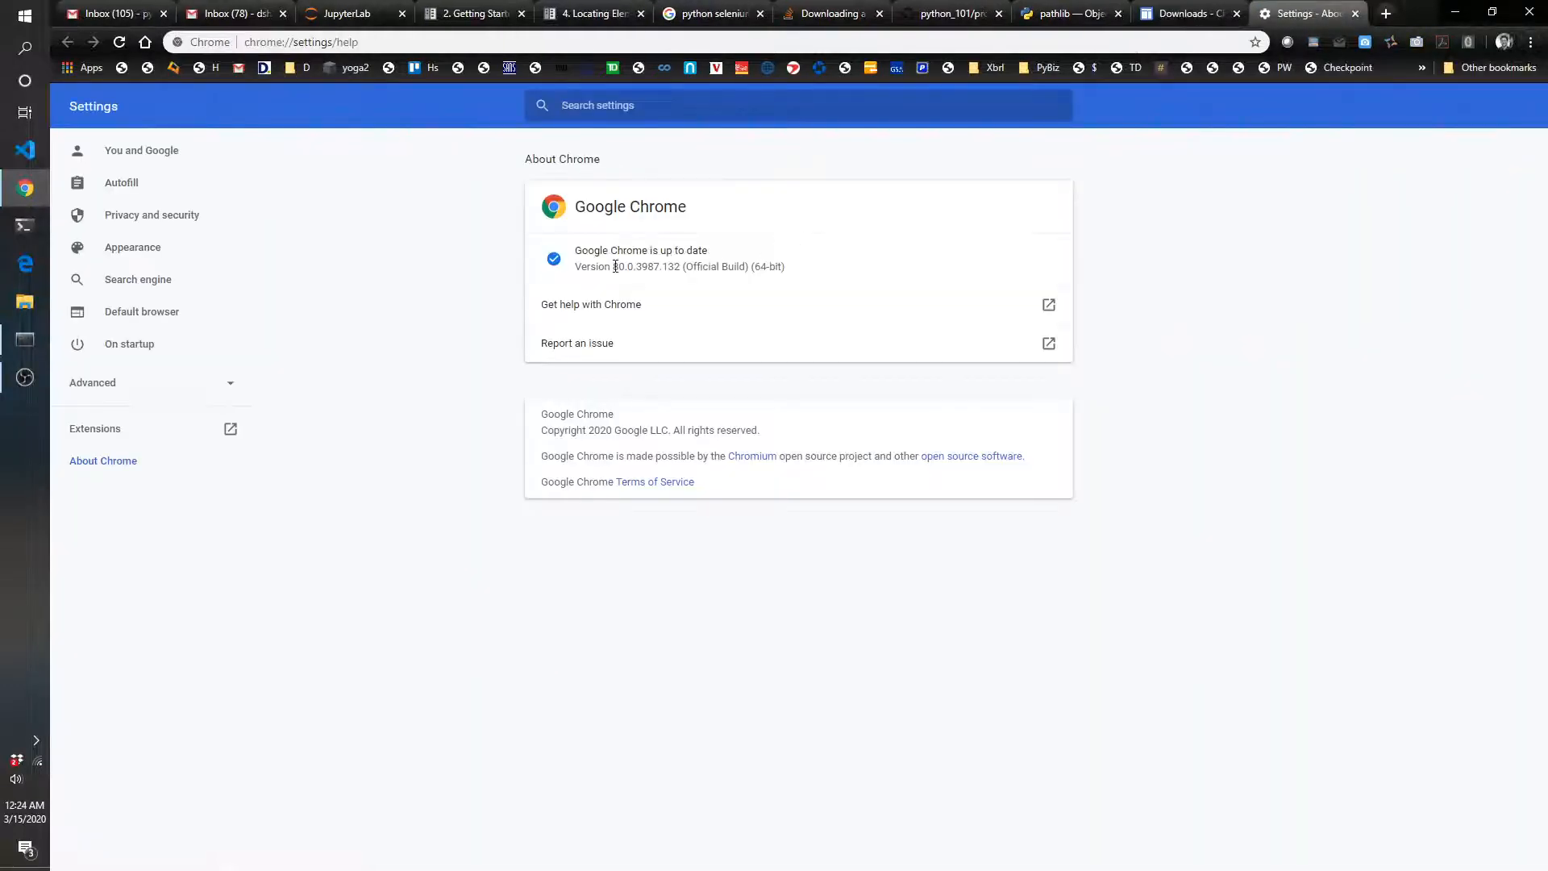
double_click(622, 267)
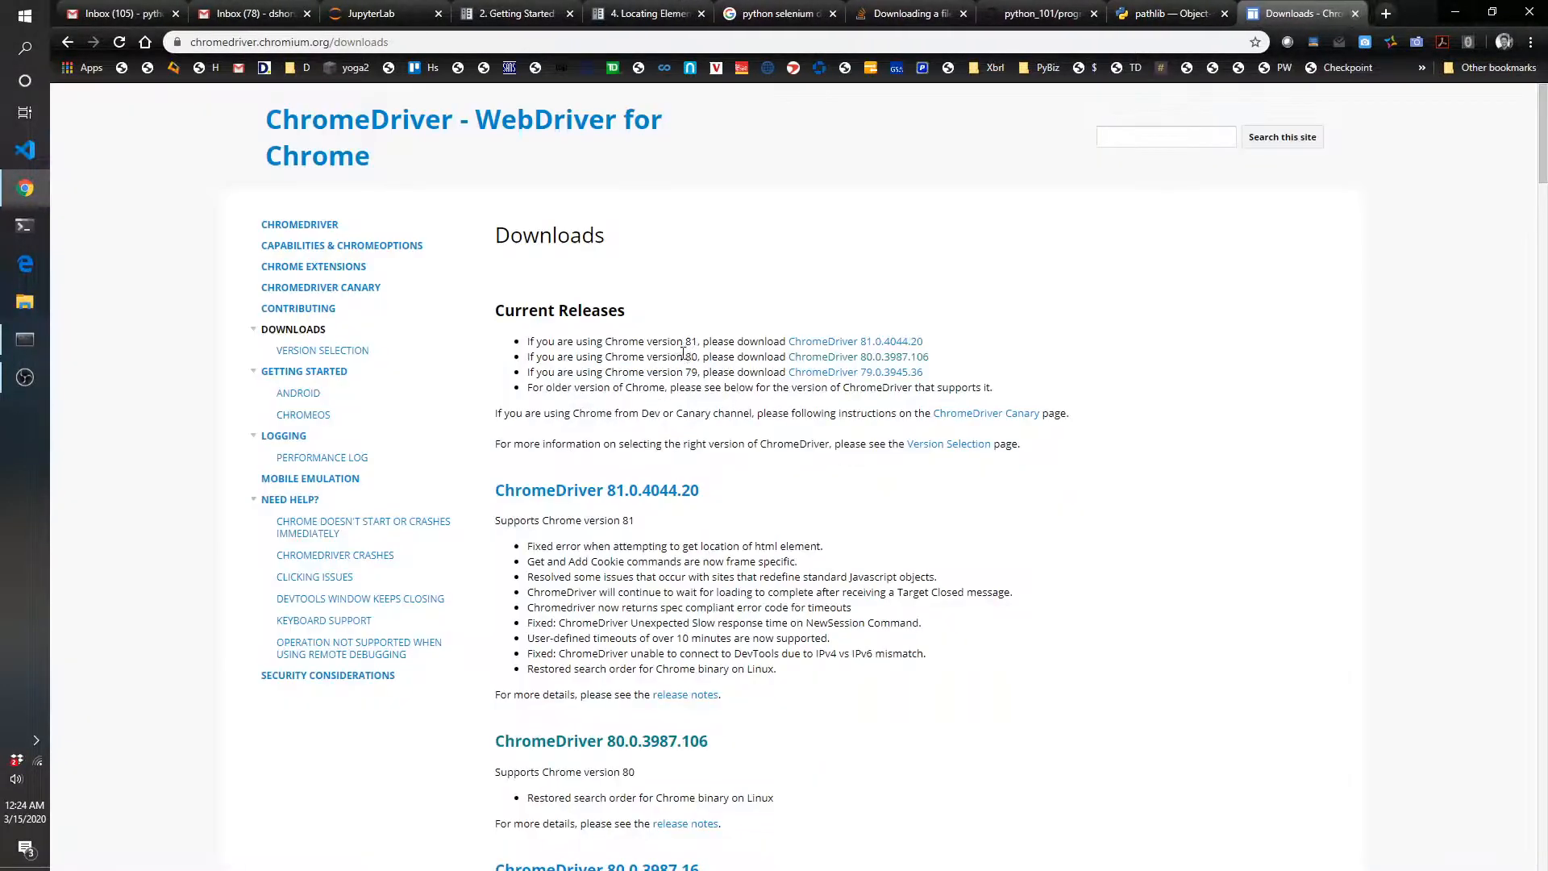
double_click(694, 356)
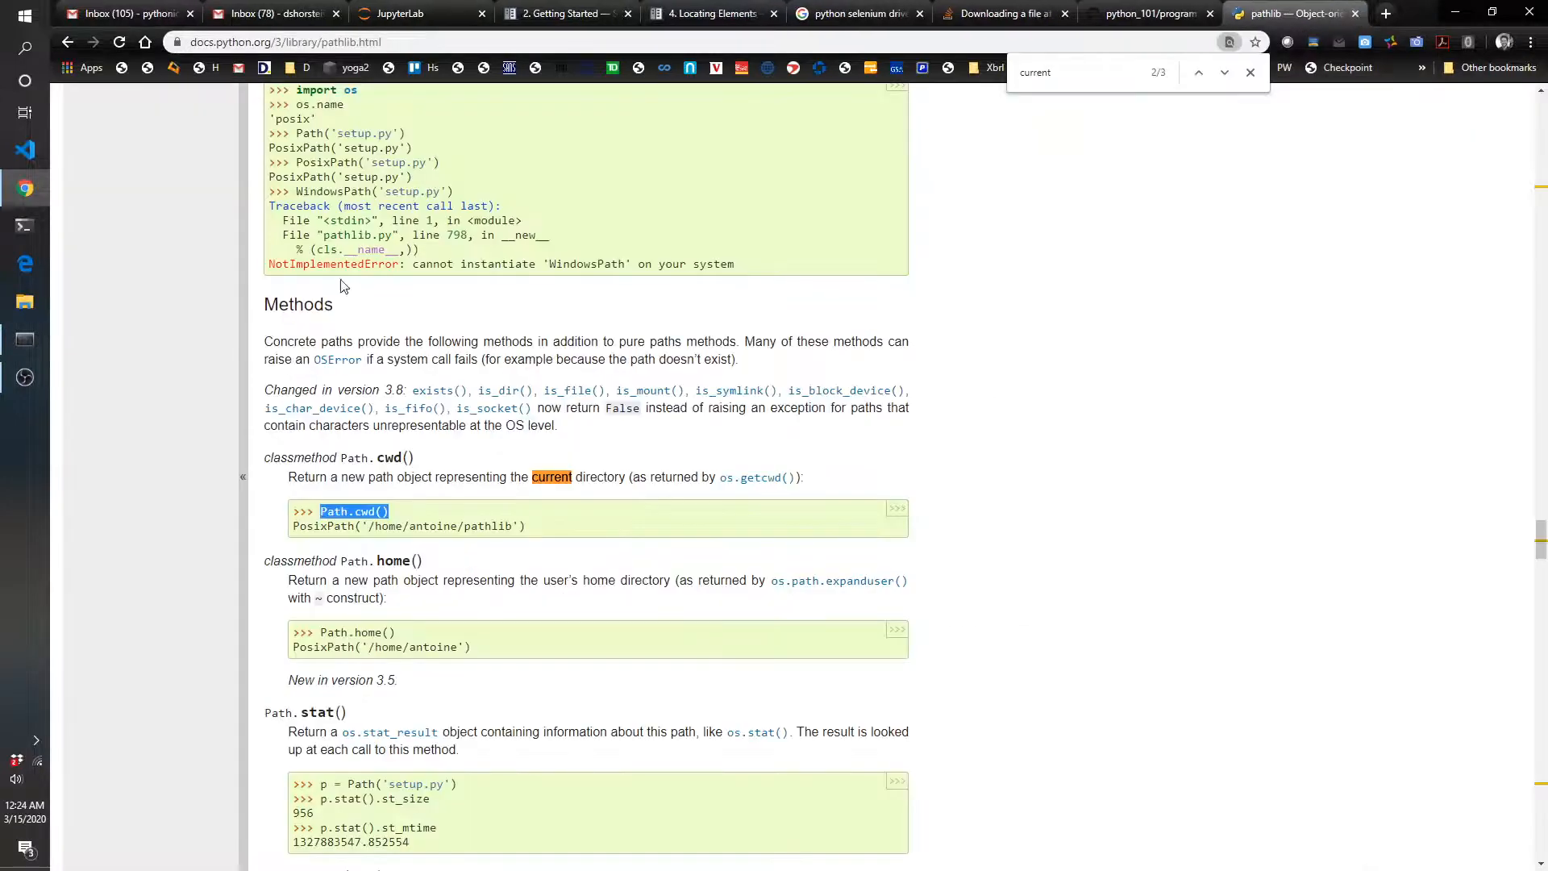
- Switch to the pathlib documentation tab describing Path.cwd()
left_click(414, 13)
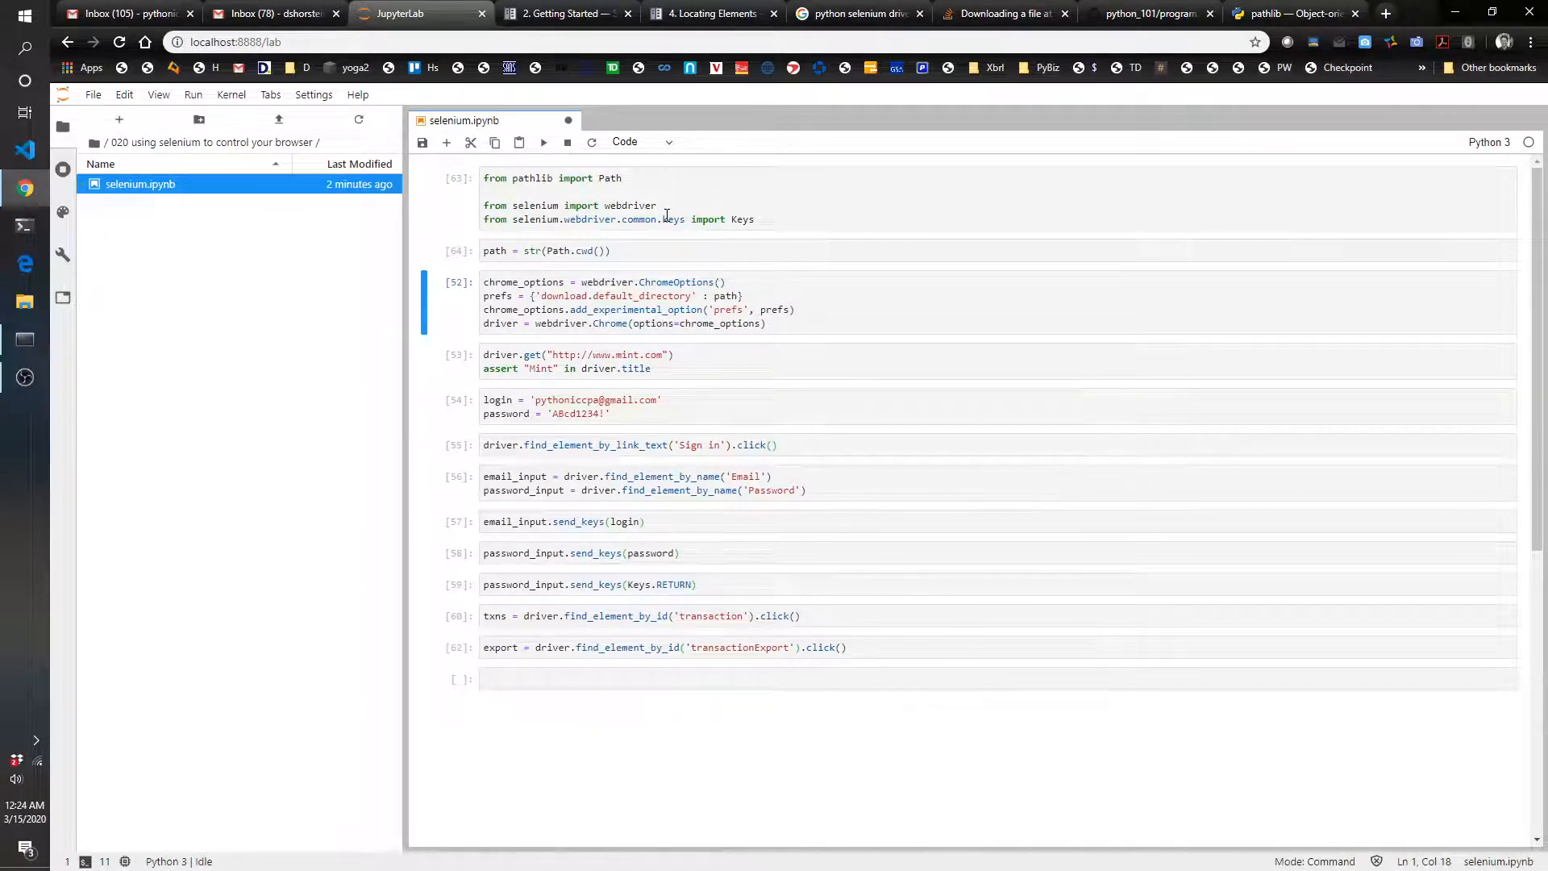
mouse_move(698, 285)
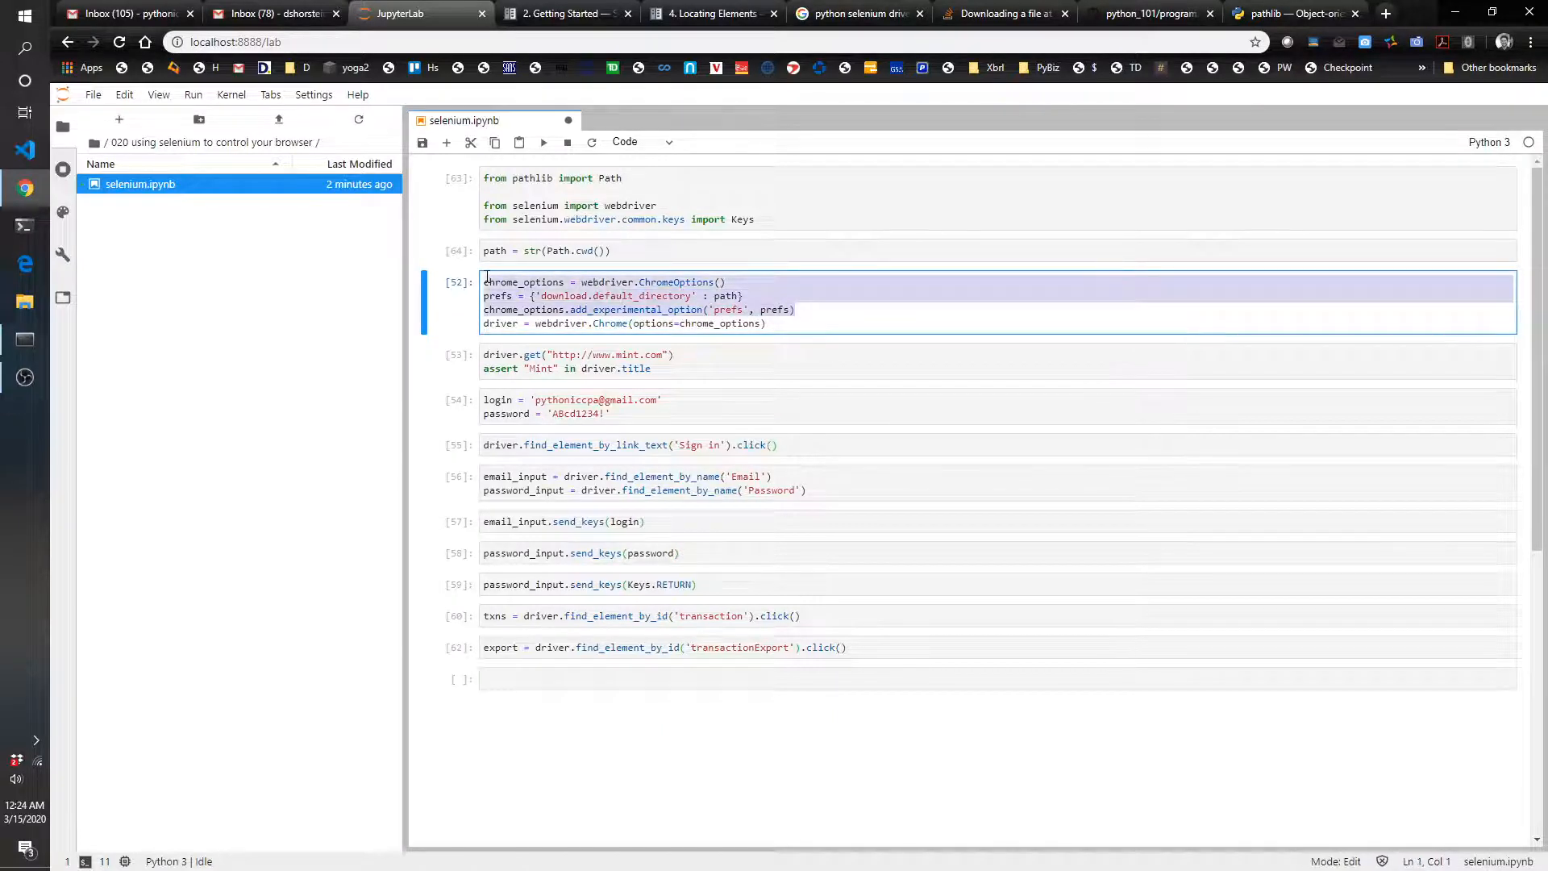
- Run the Path.cwd() and ChromeOptions download-prefs cells to launch webdriver.Chrome
left_click(632, 309)
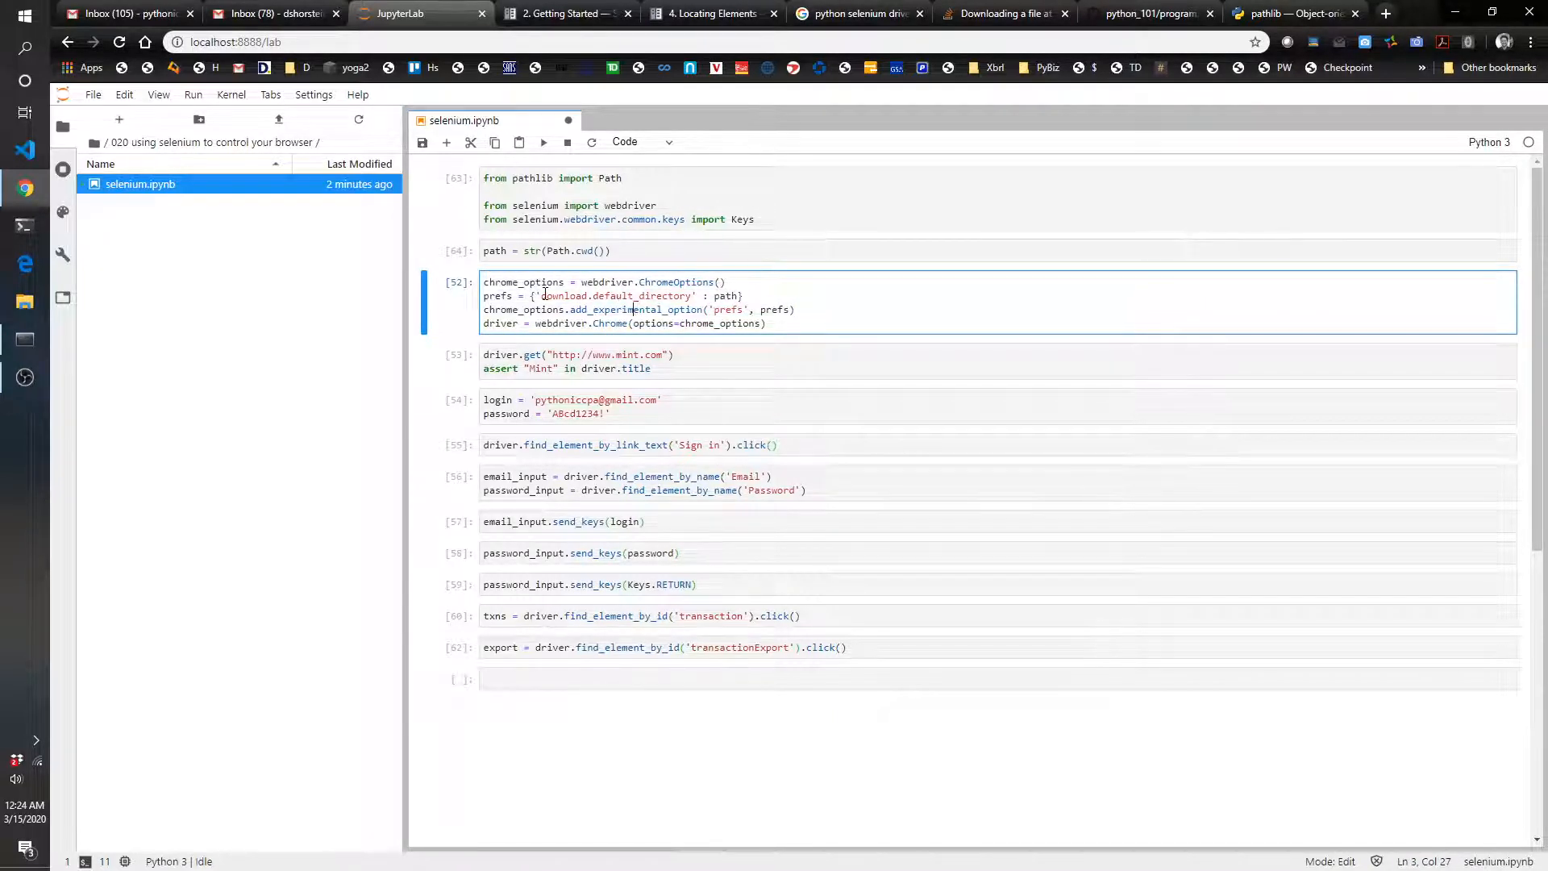
double_click(614, 295)
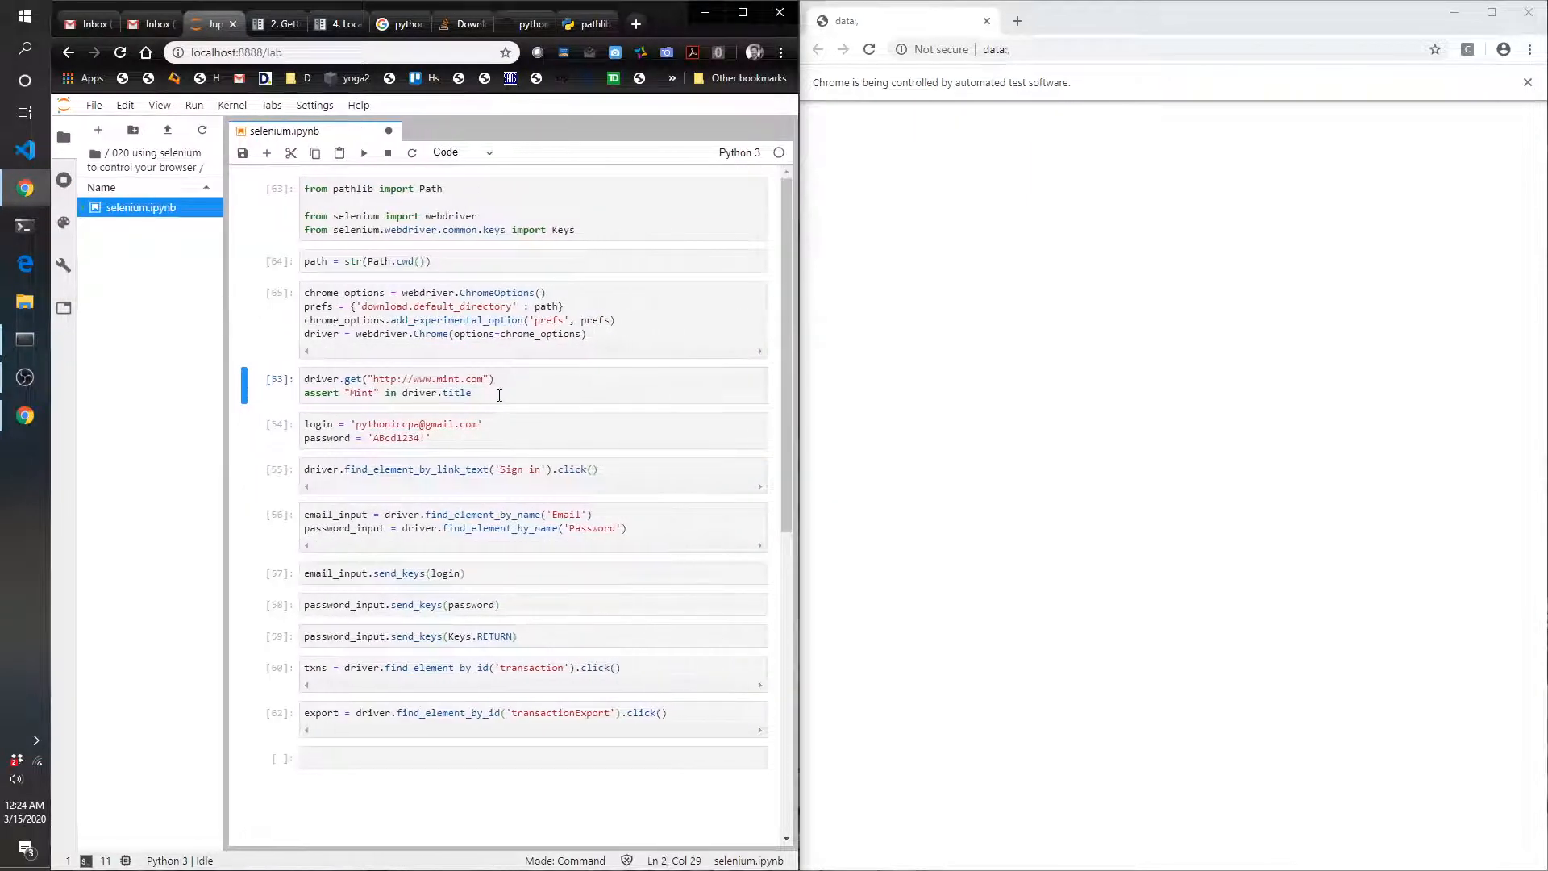
- Run the driver.get mint.com cell and the login/password credentials cell
left_click(503, 392)
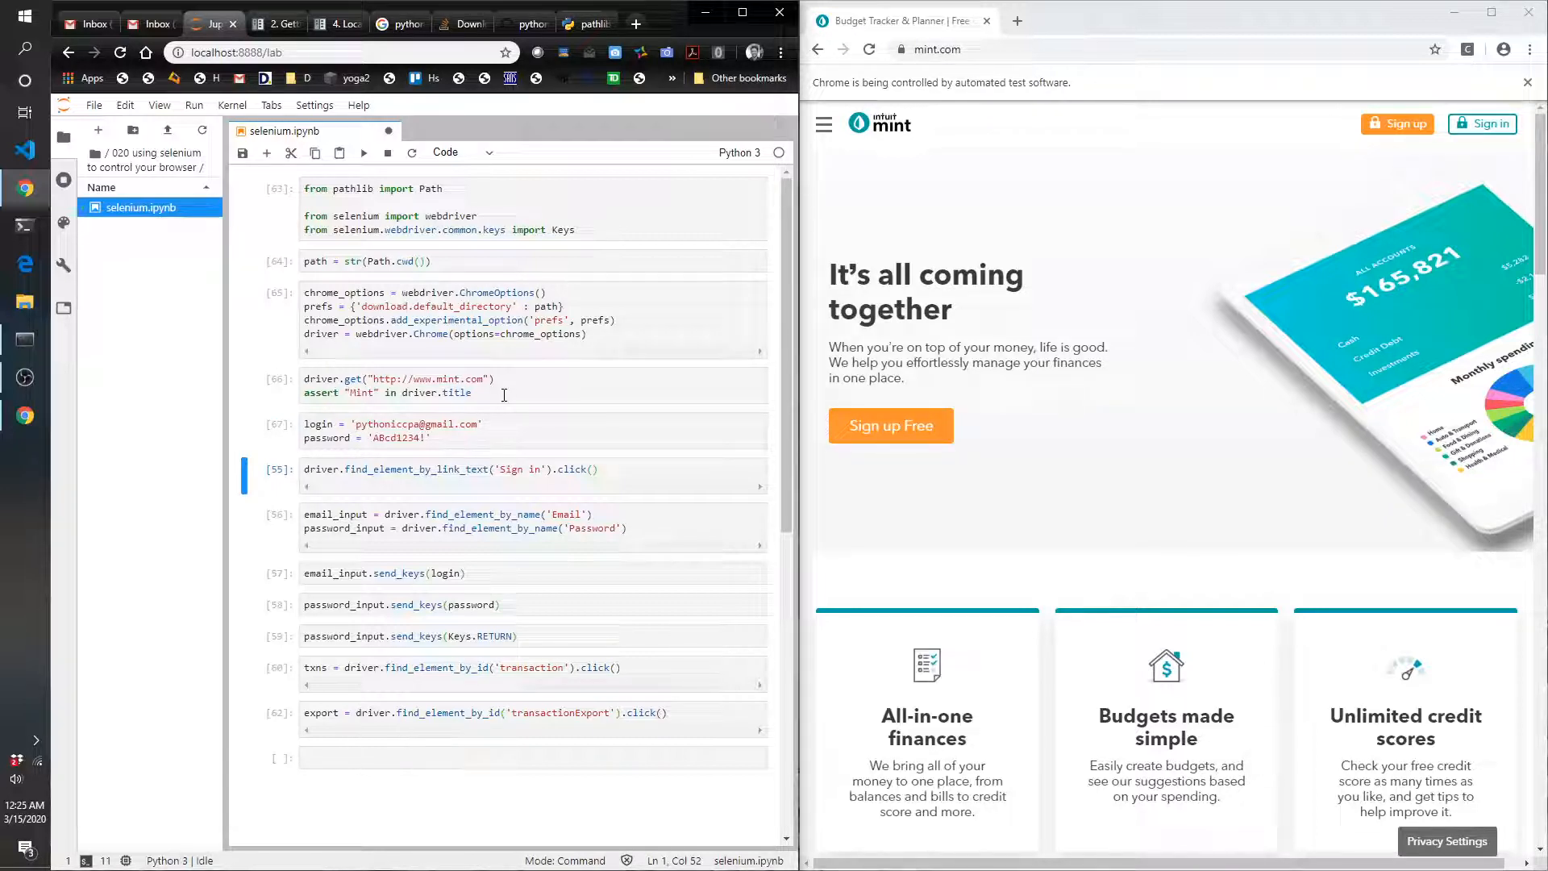
mouse_move(484, 452)
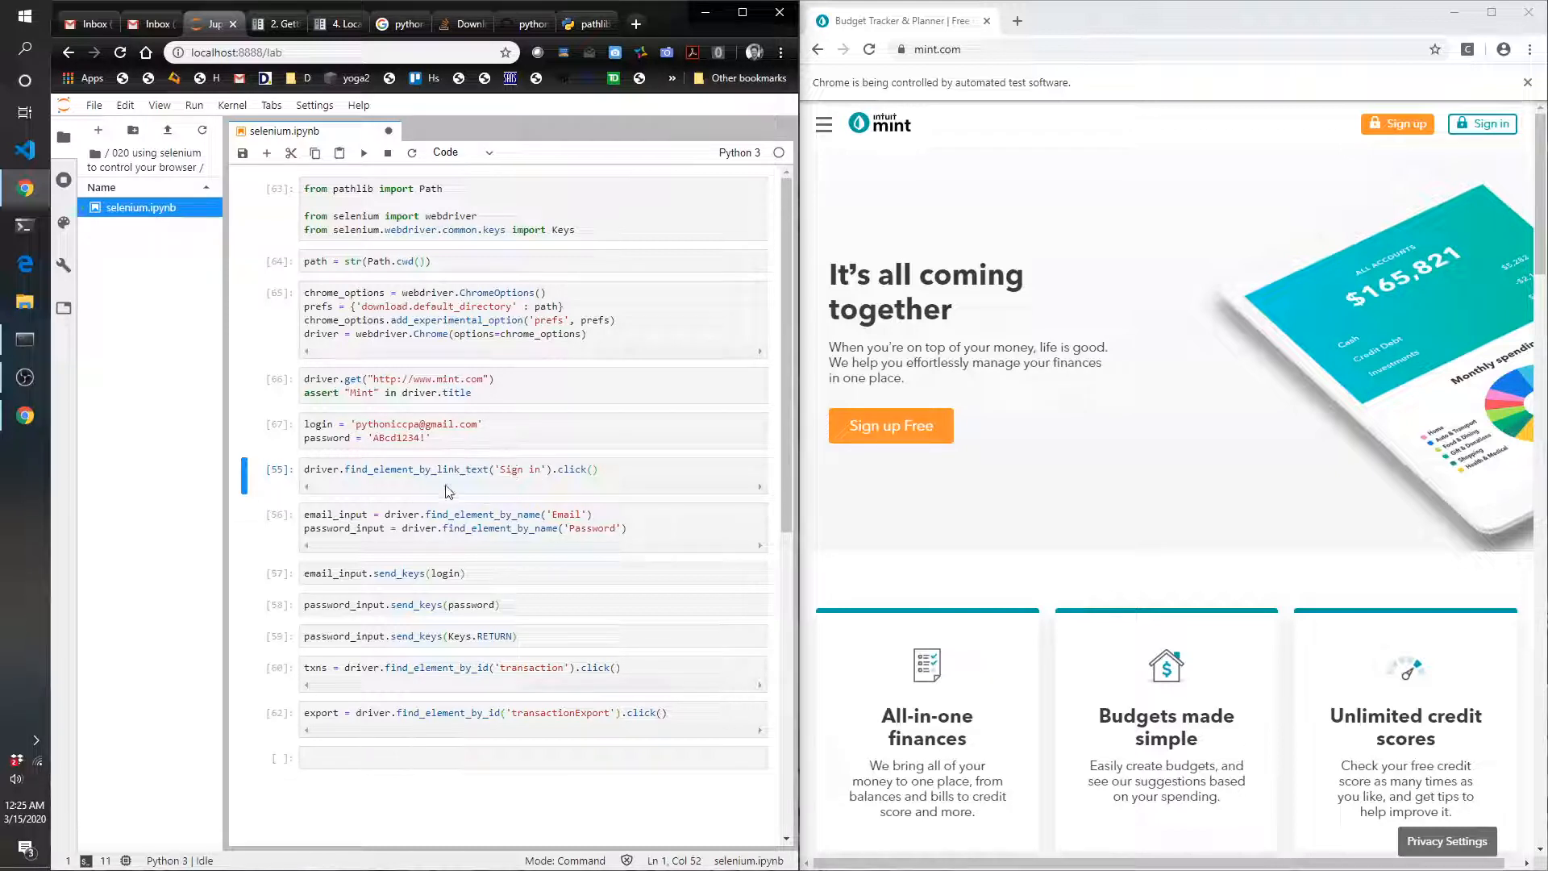
mouse_move(586, 491)
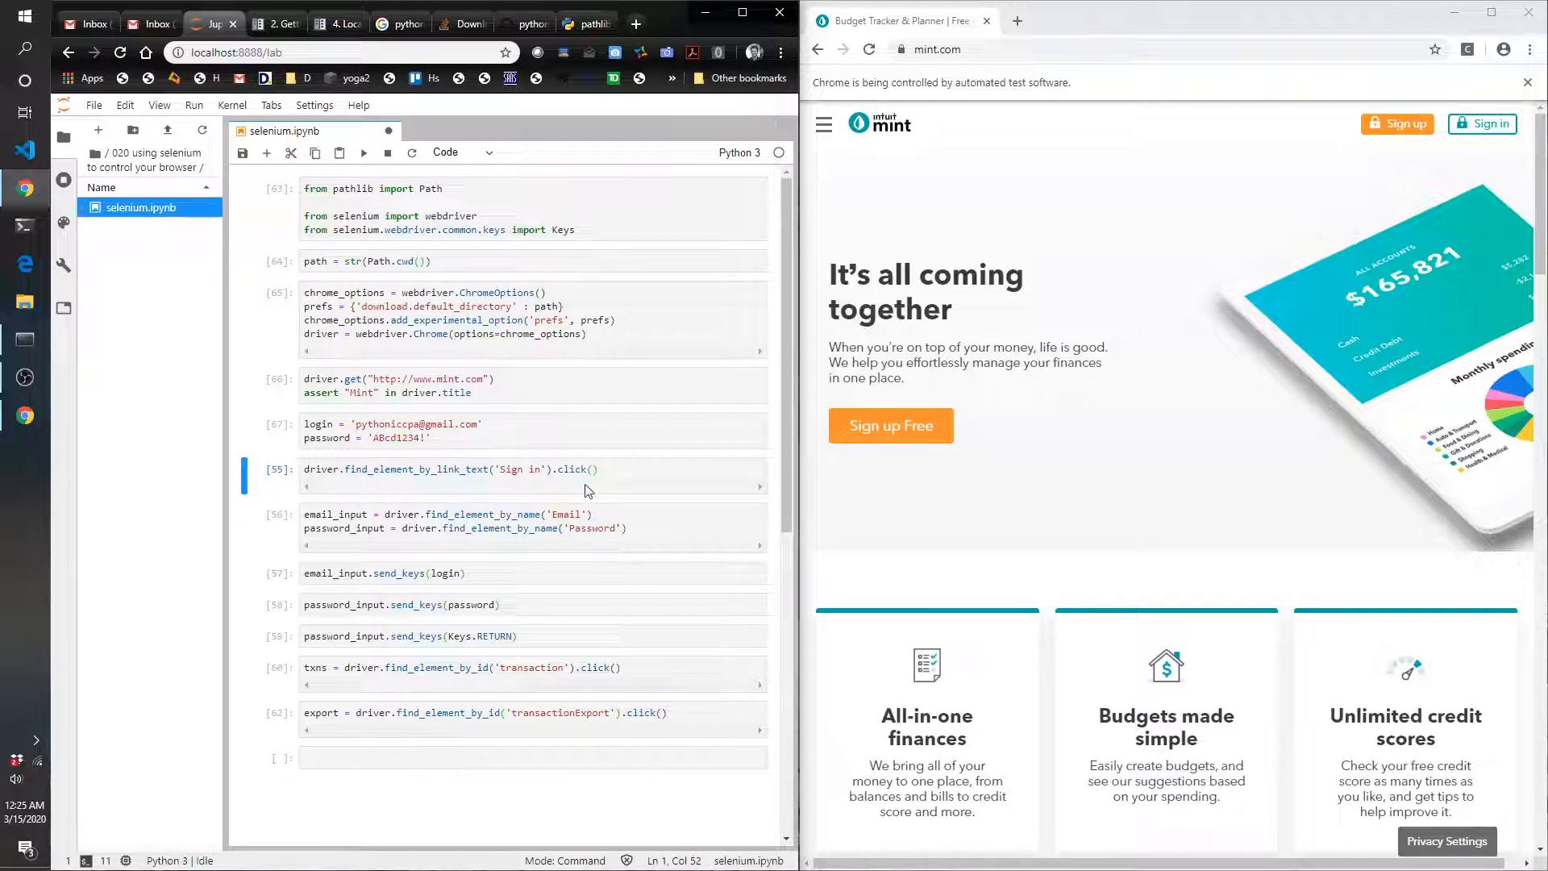
mouse_move(304, 320)
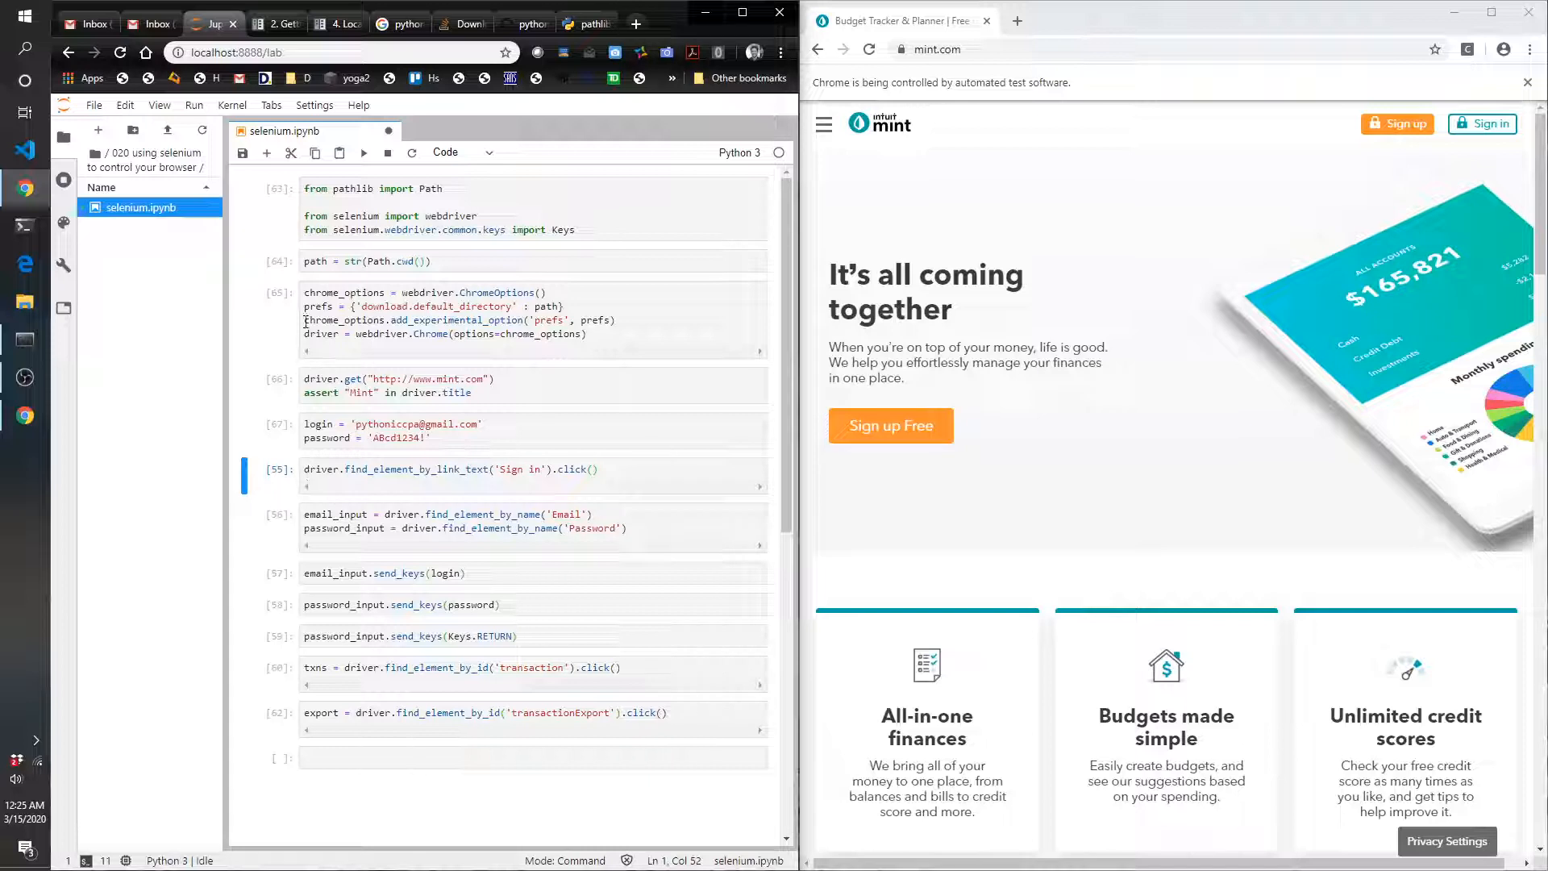
left_click(337, 334)
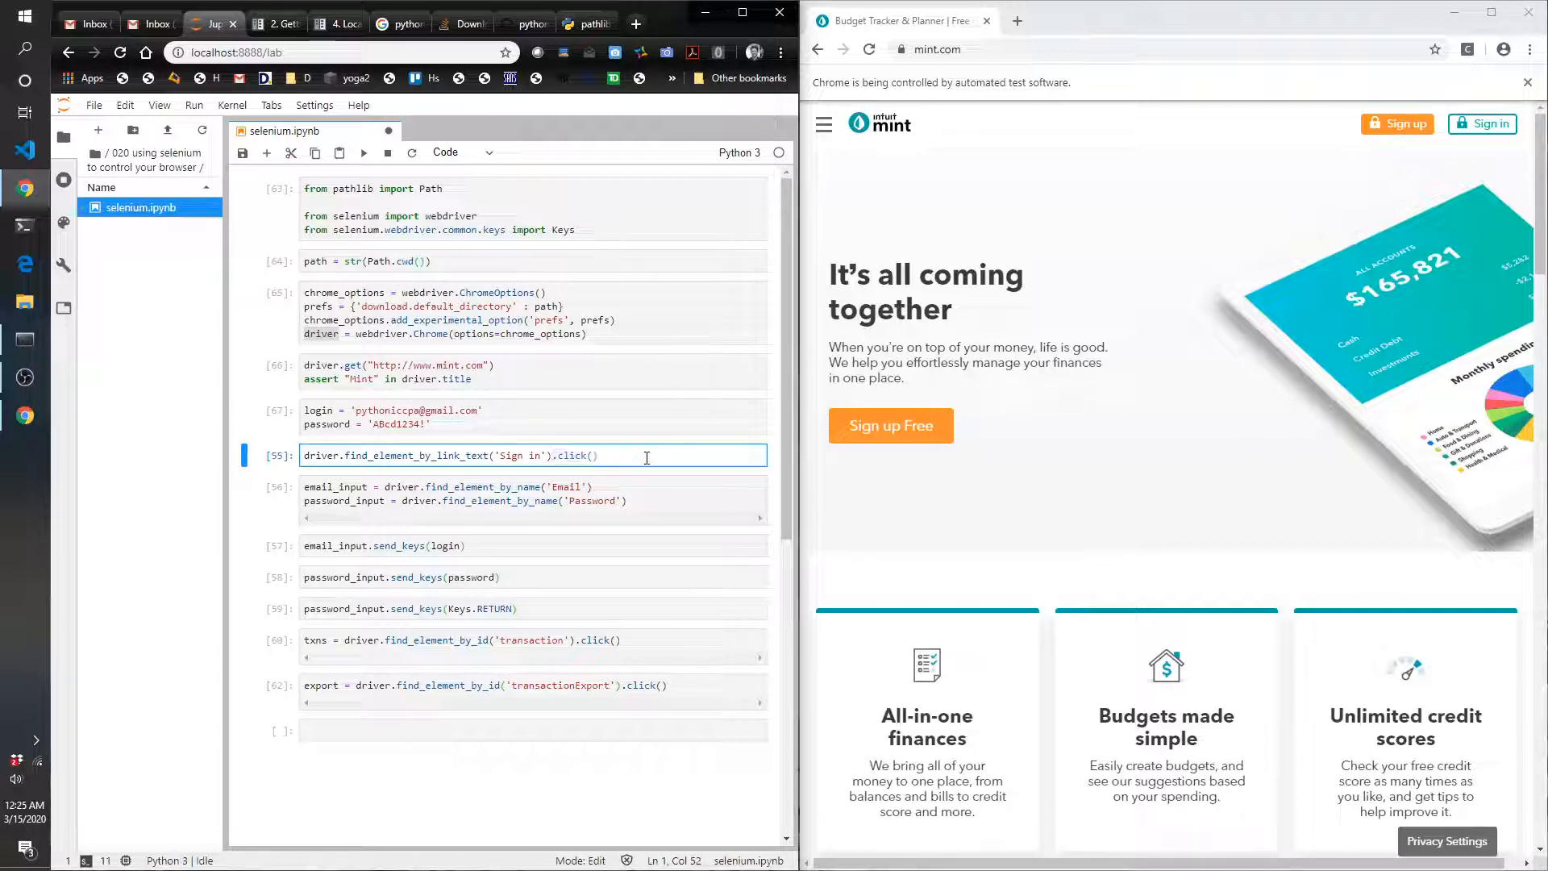
- Run the Sign-in click cell and review the cell that finds the Email and Password fields
key("shift+enter")
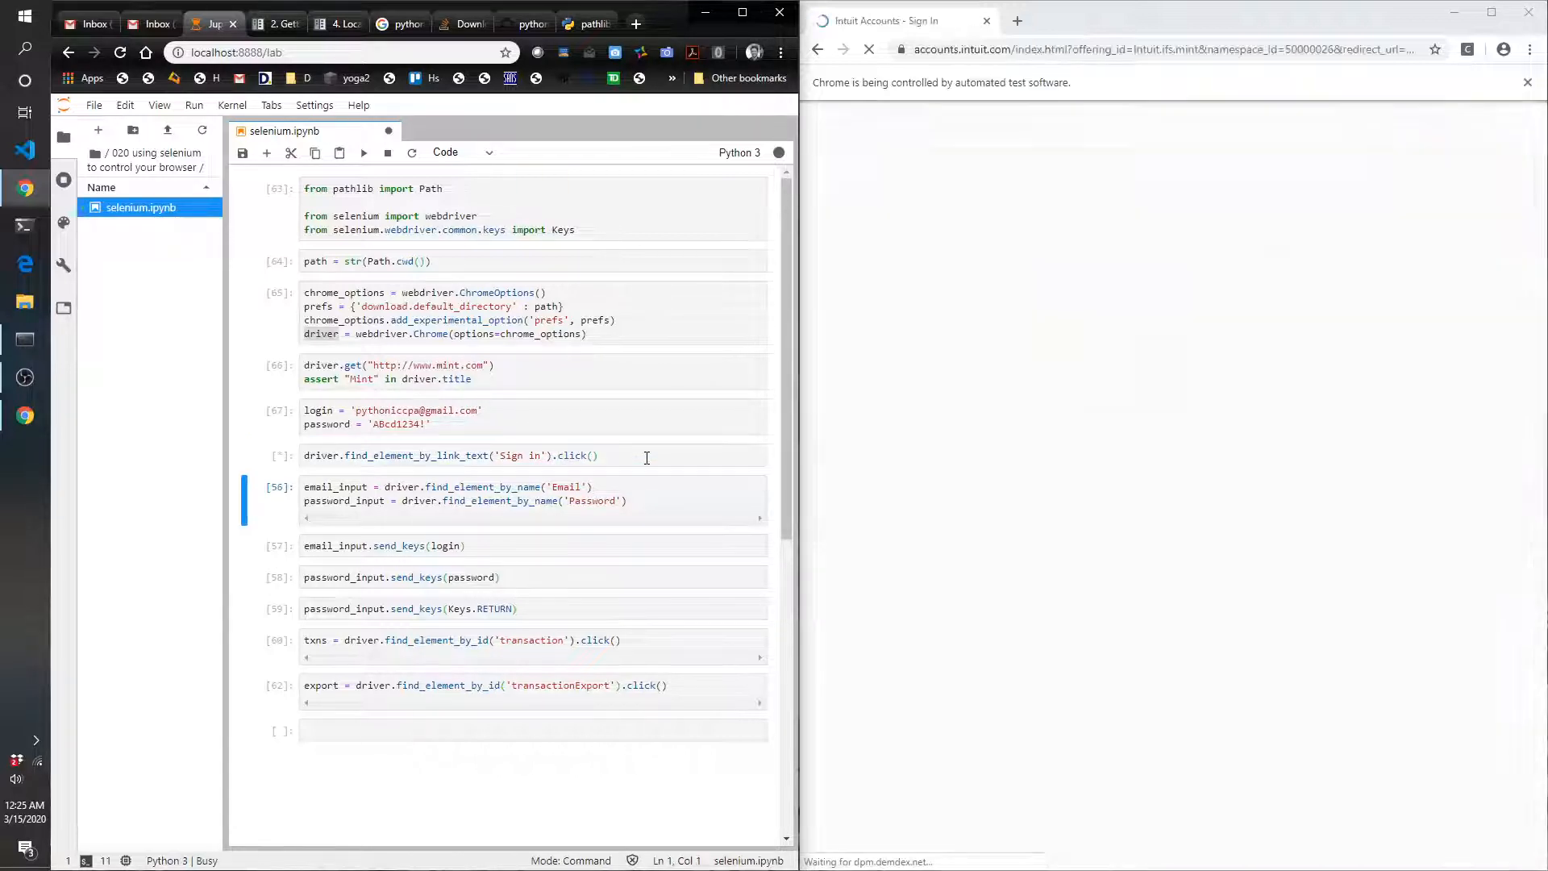
left_click(363, 152)
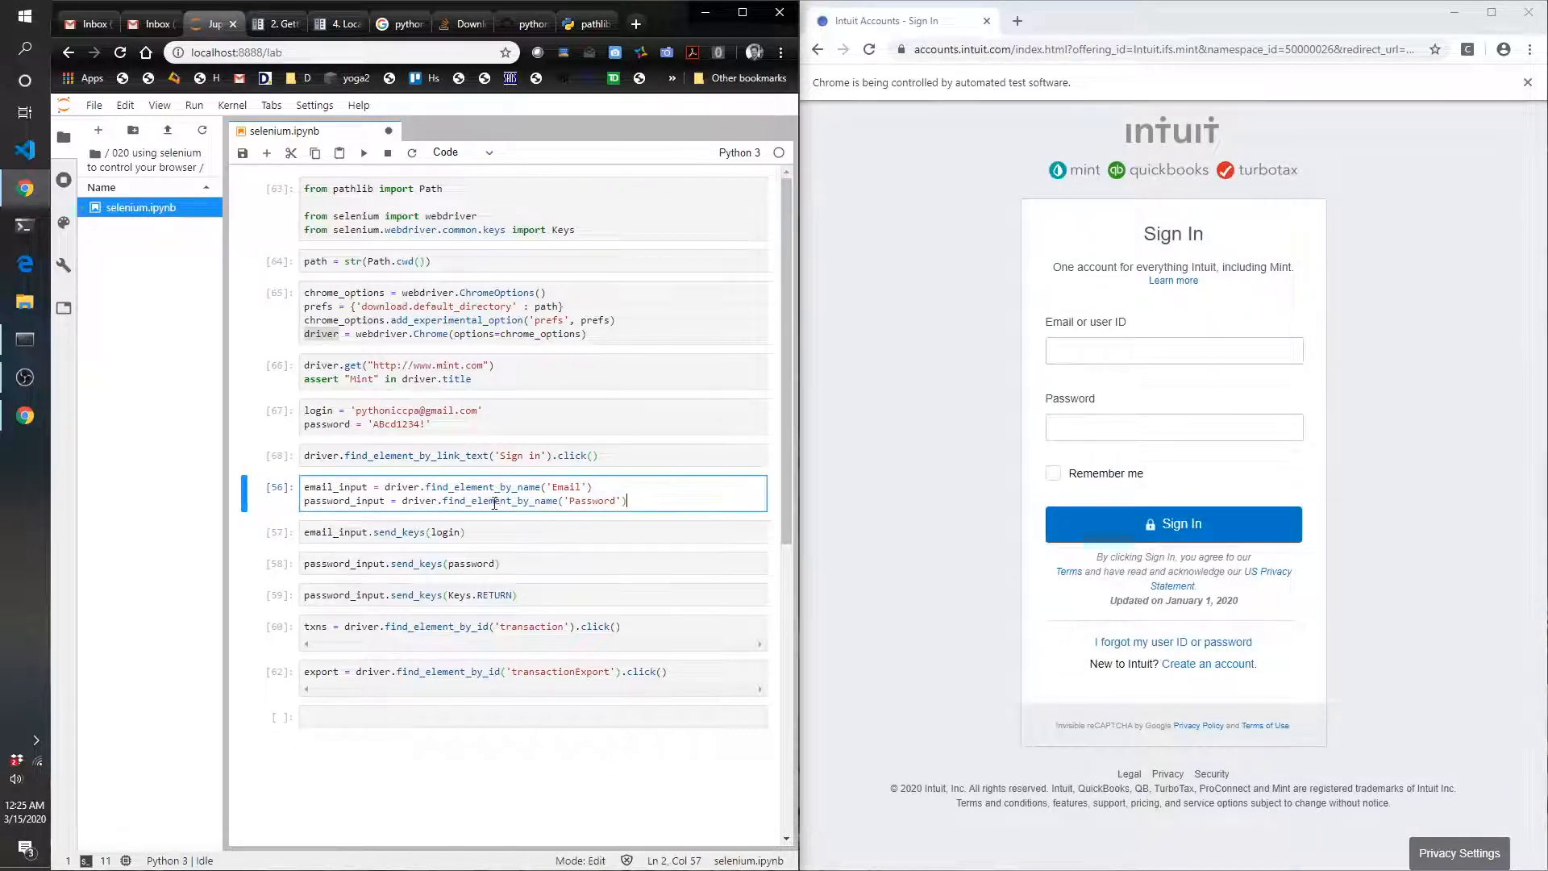
double_click(335, 487)
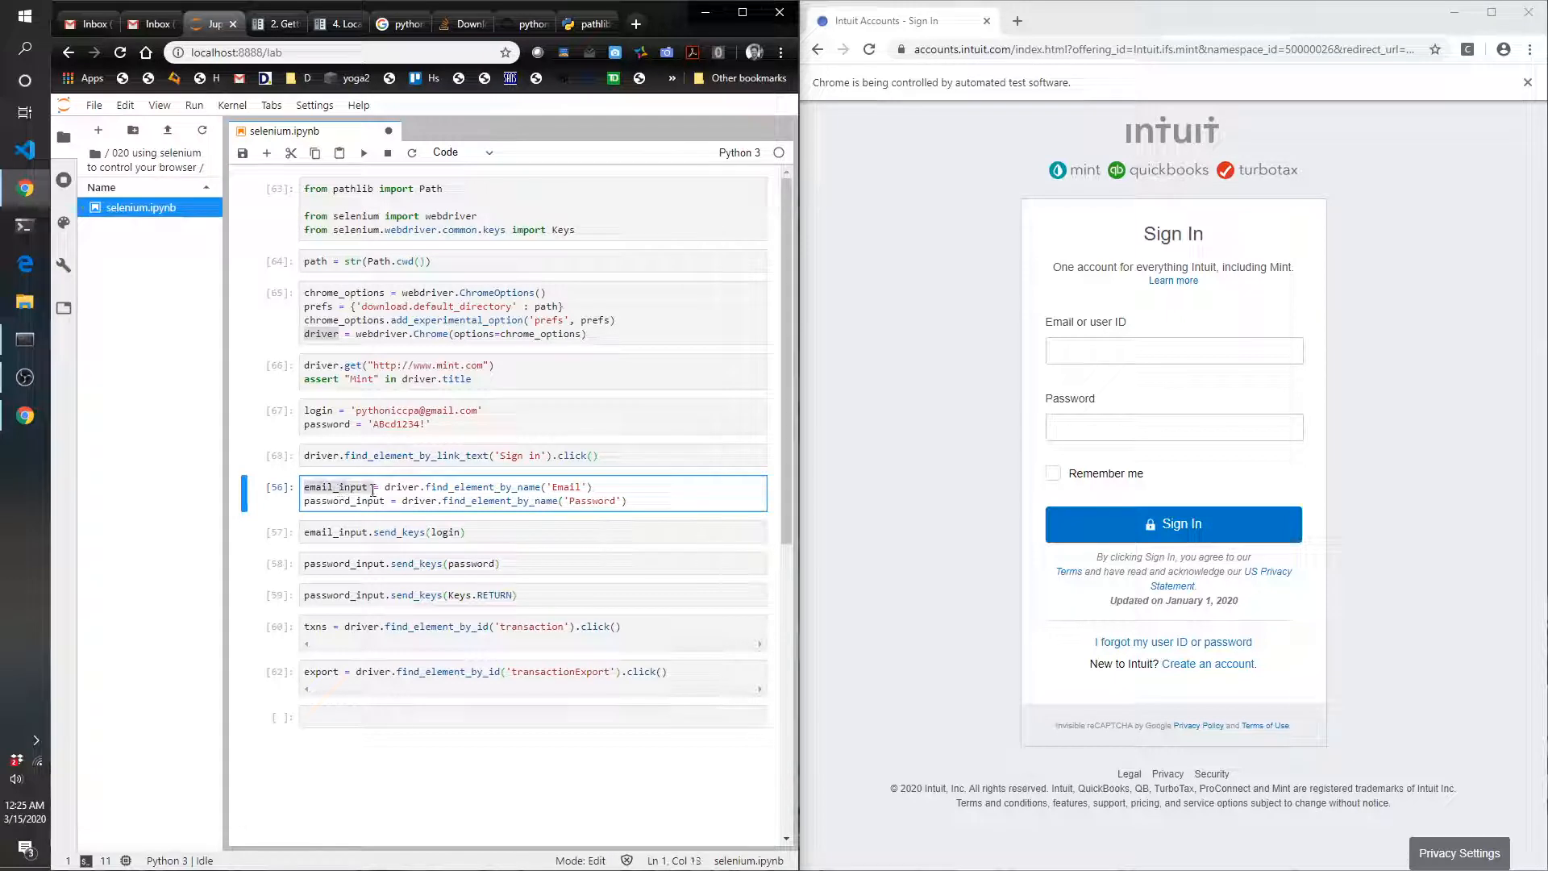
left_click(383, 500)
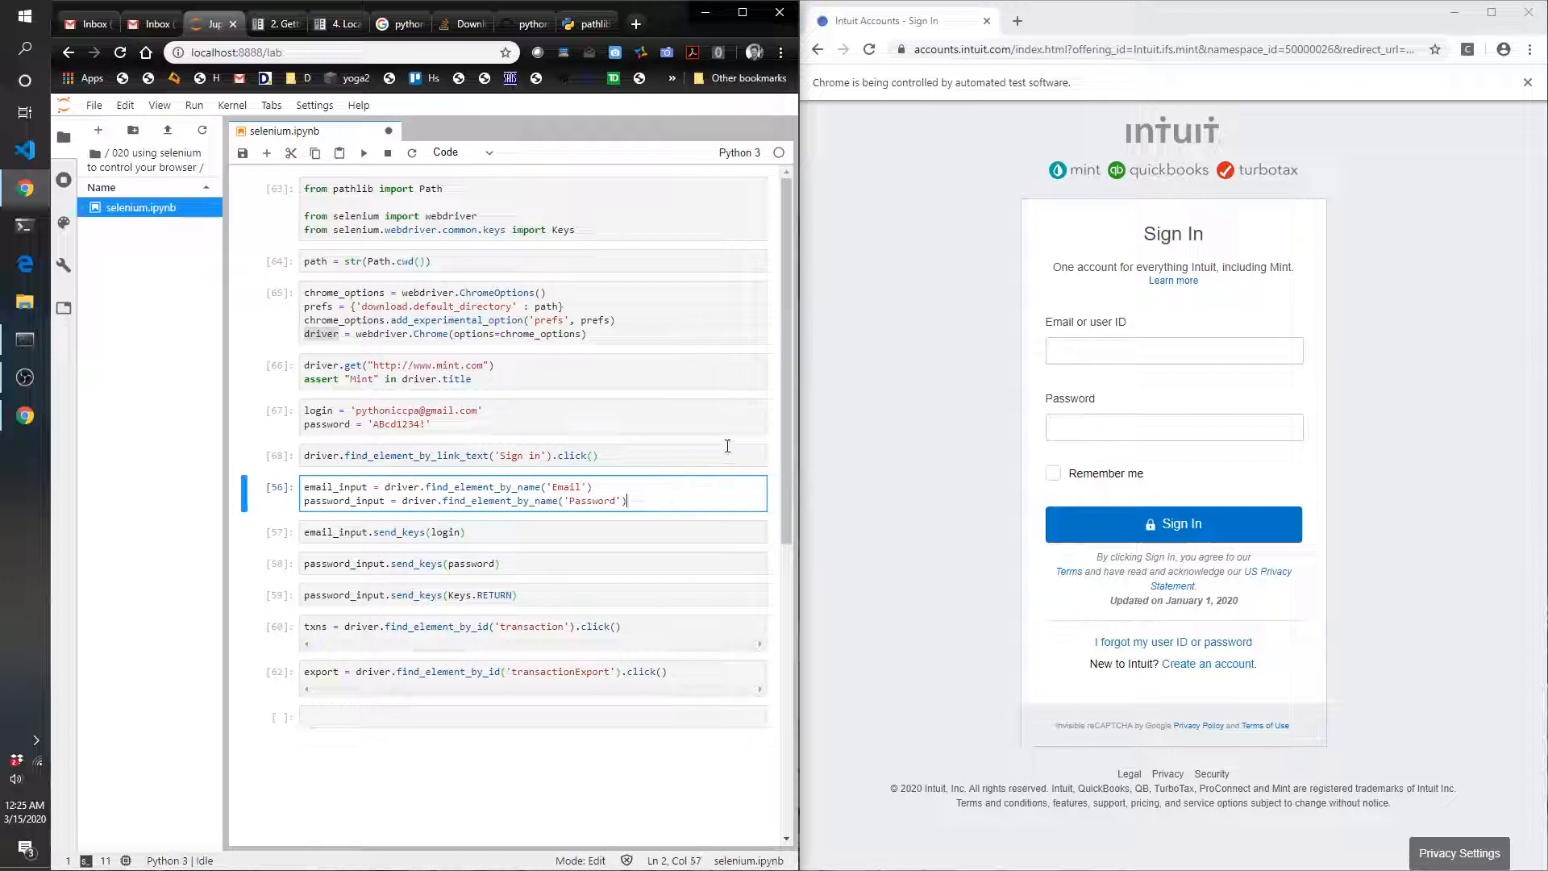
mouse_move(889, 499)
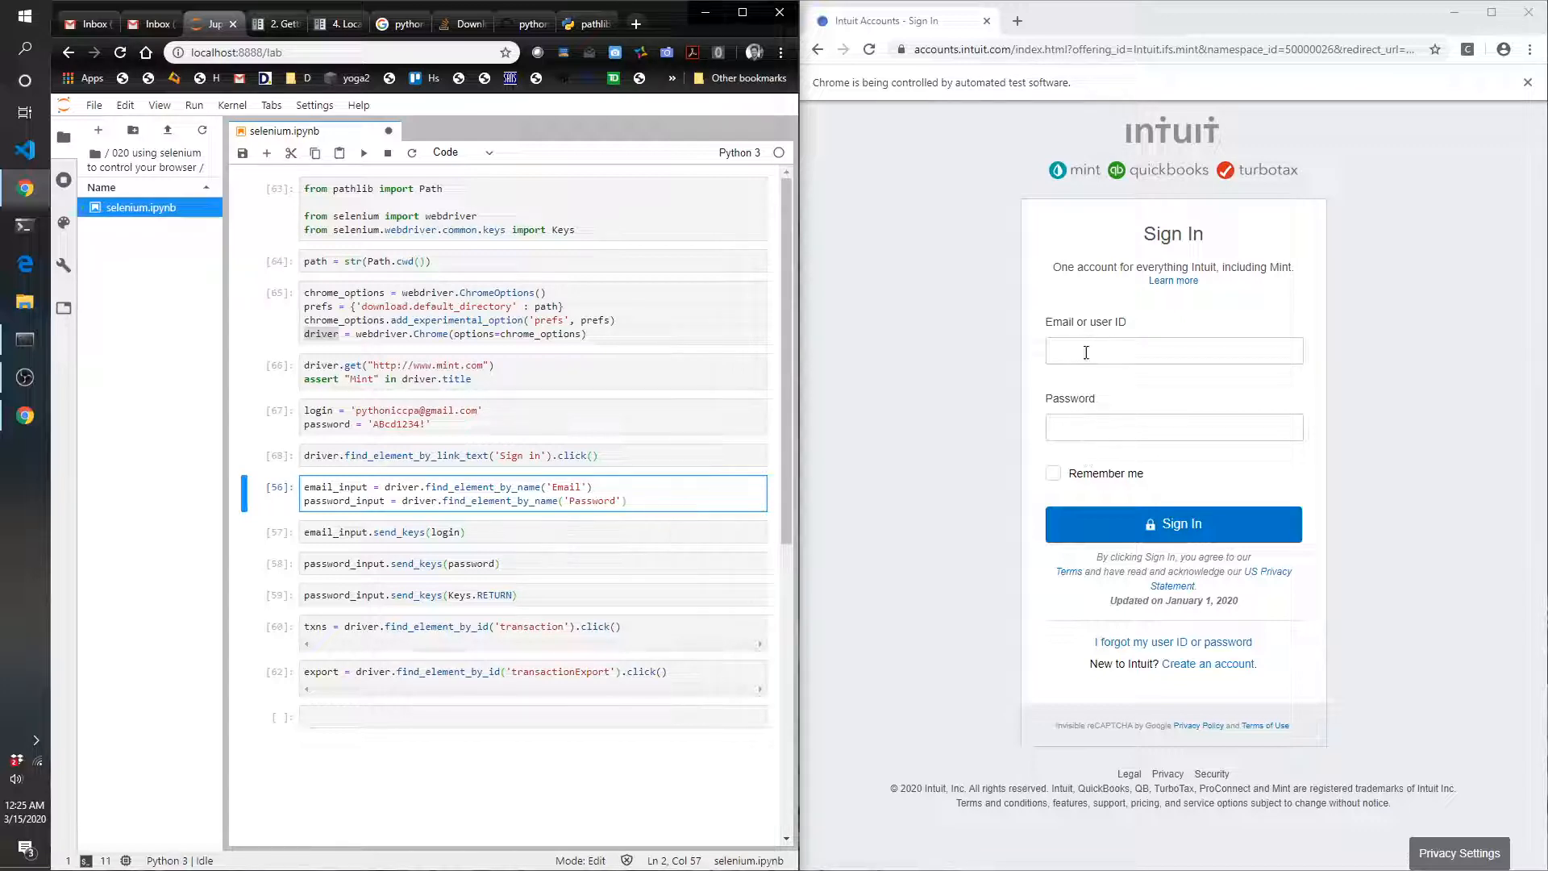
- Inspect the Email field's markup on the automated Chrome sign-in page
right_click(1173, 351)
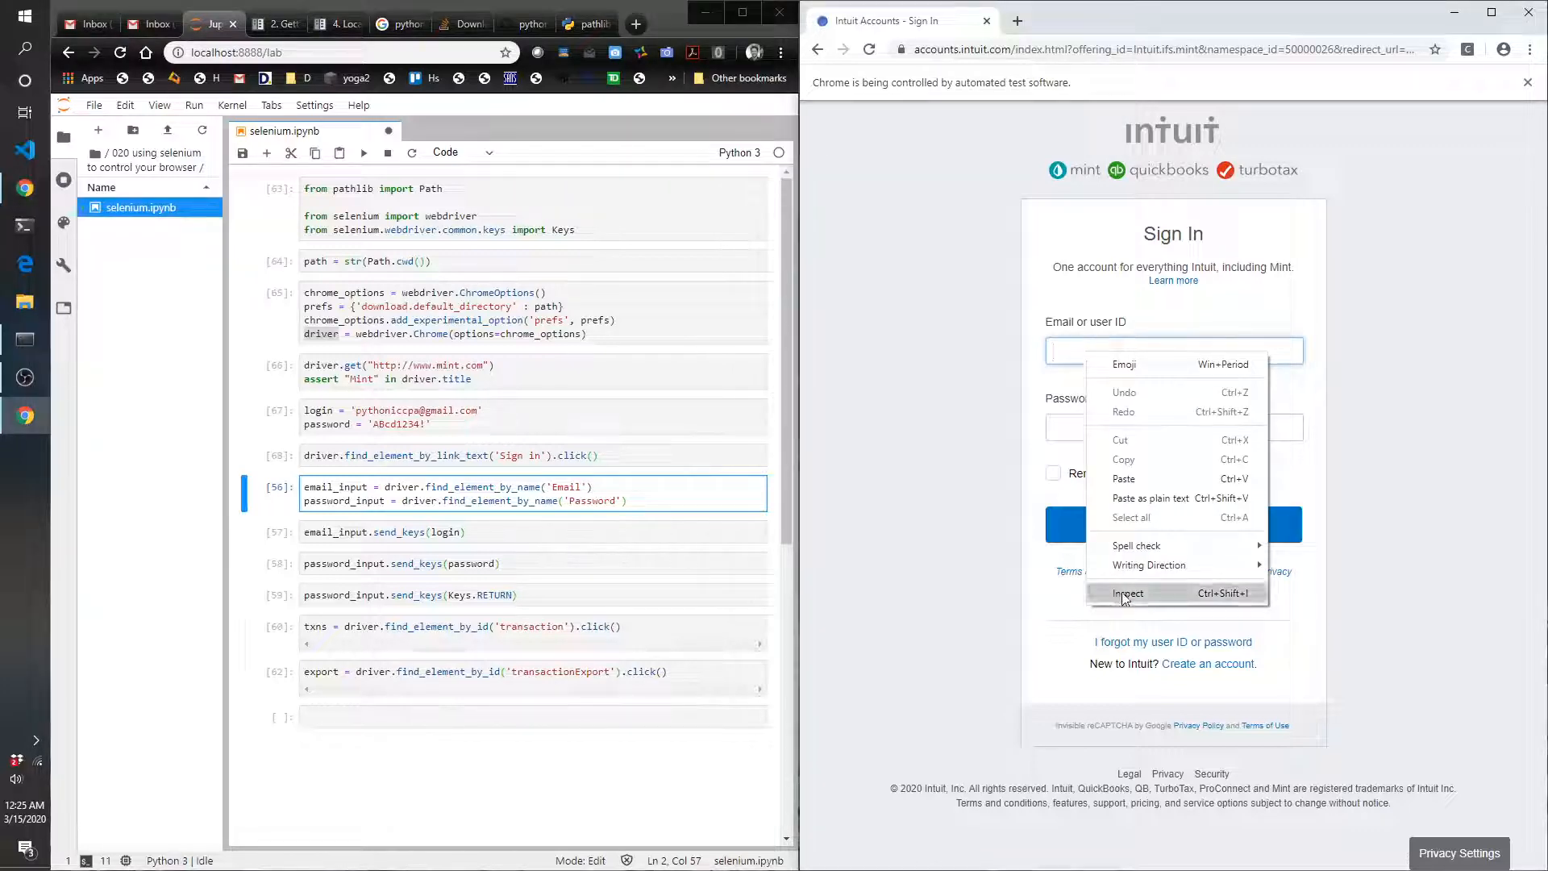
left_click(1127, 592)
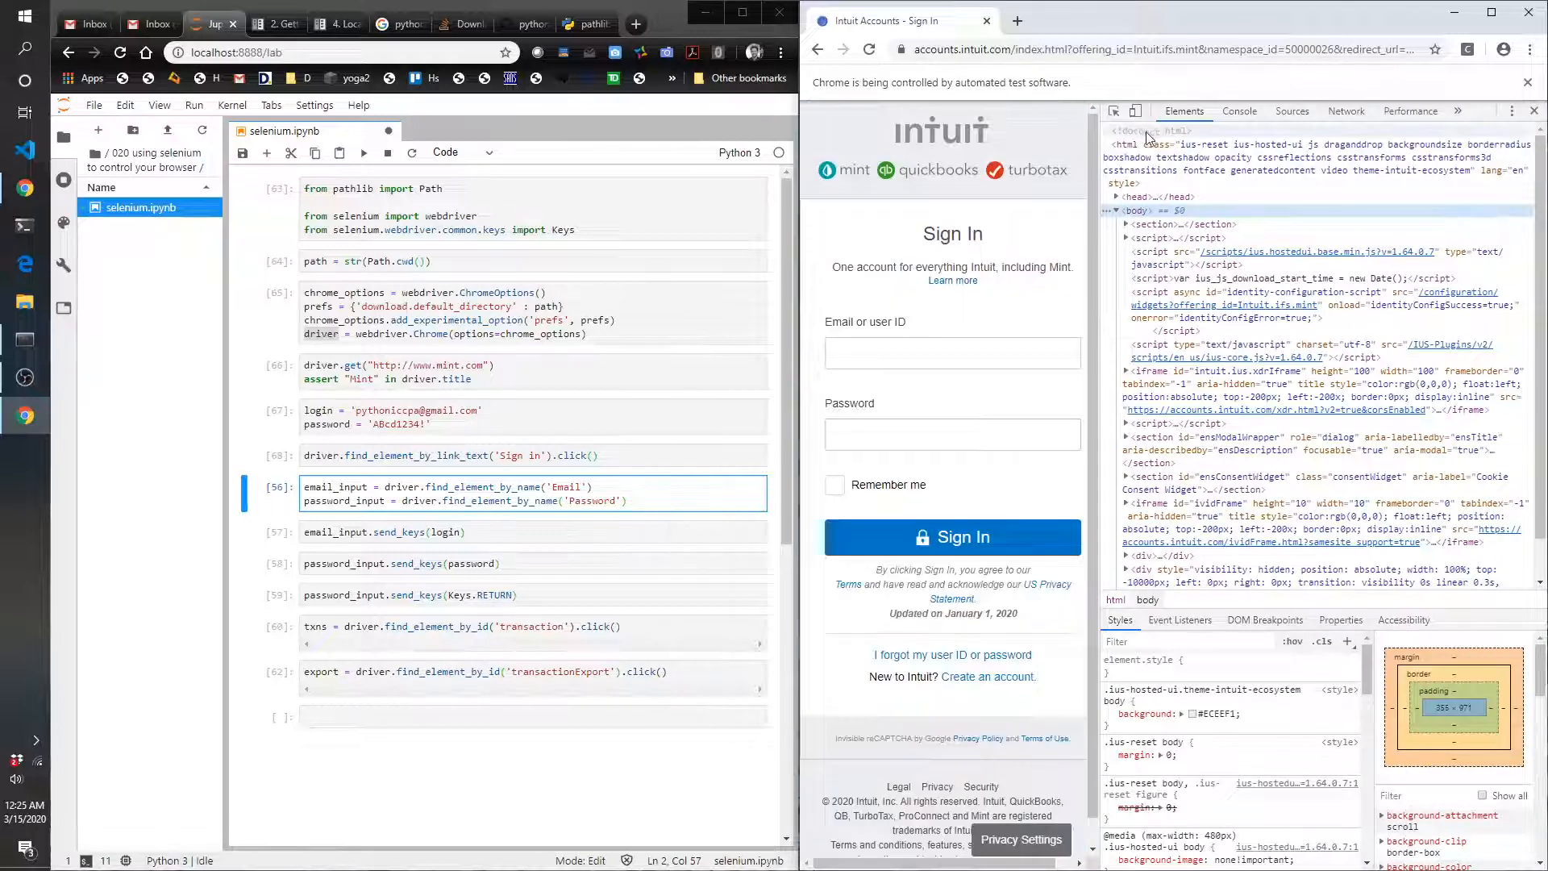
mouse_move(951, 352)
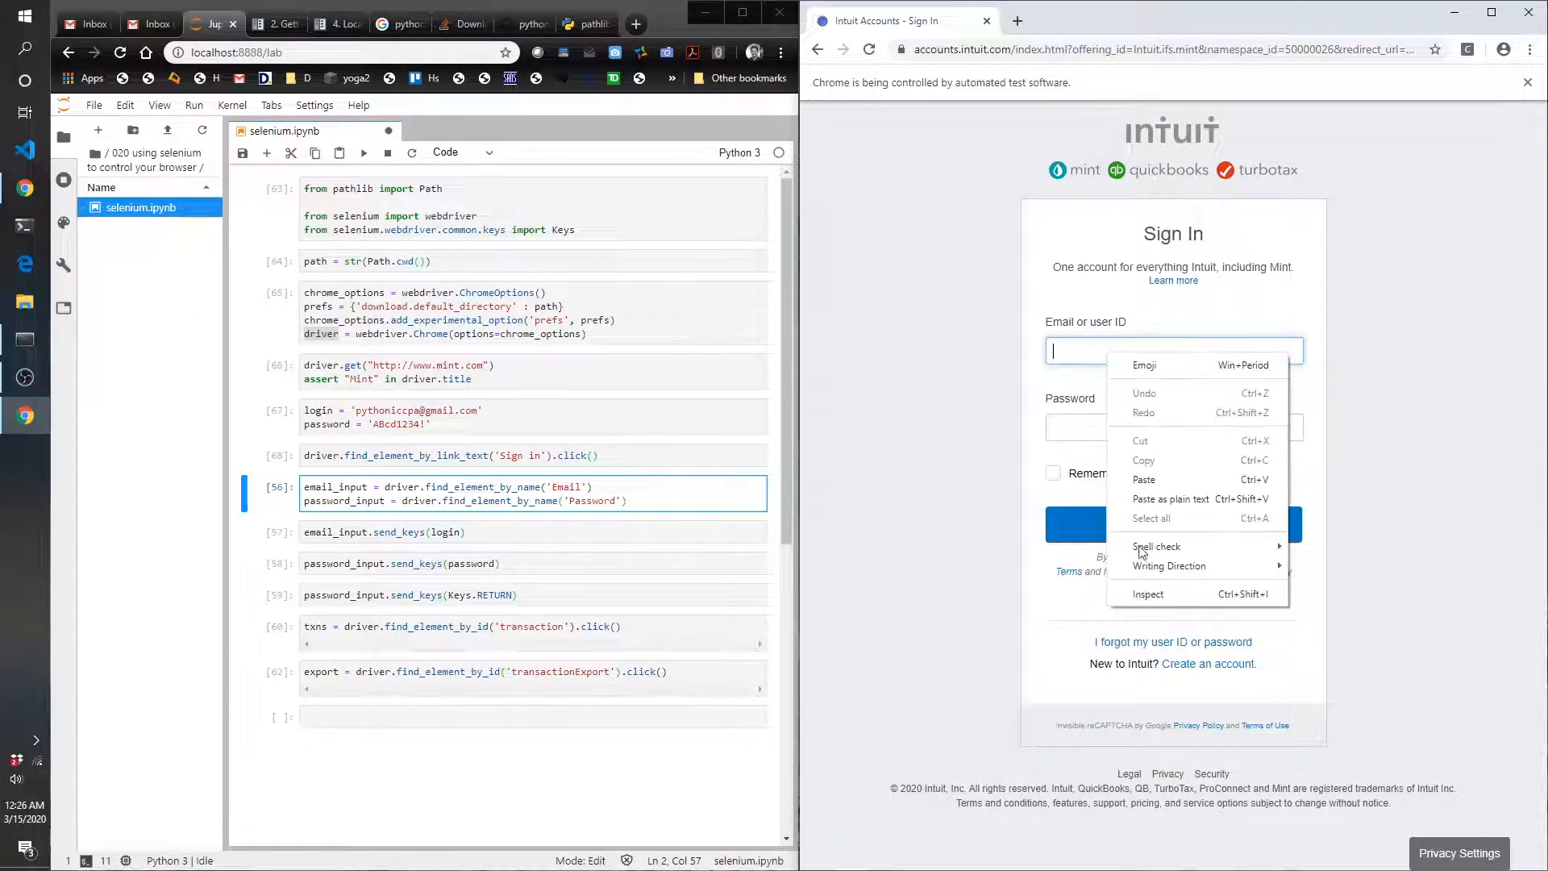
left_click(1148, 593)
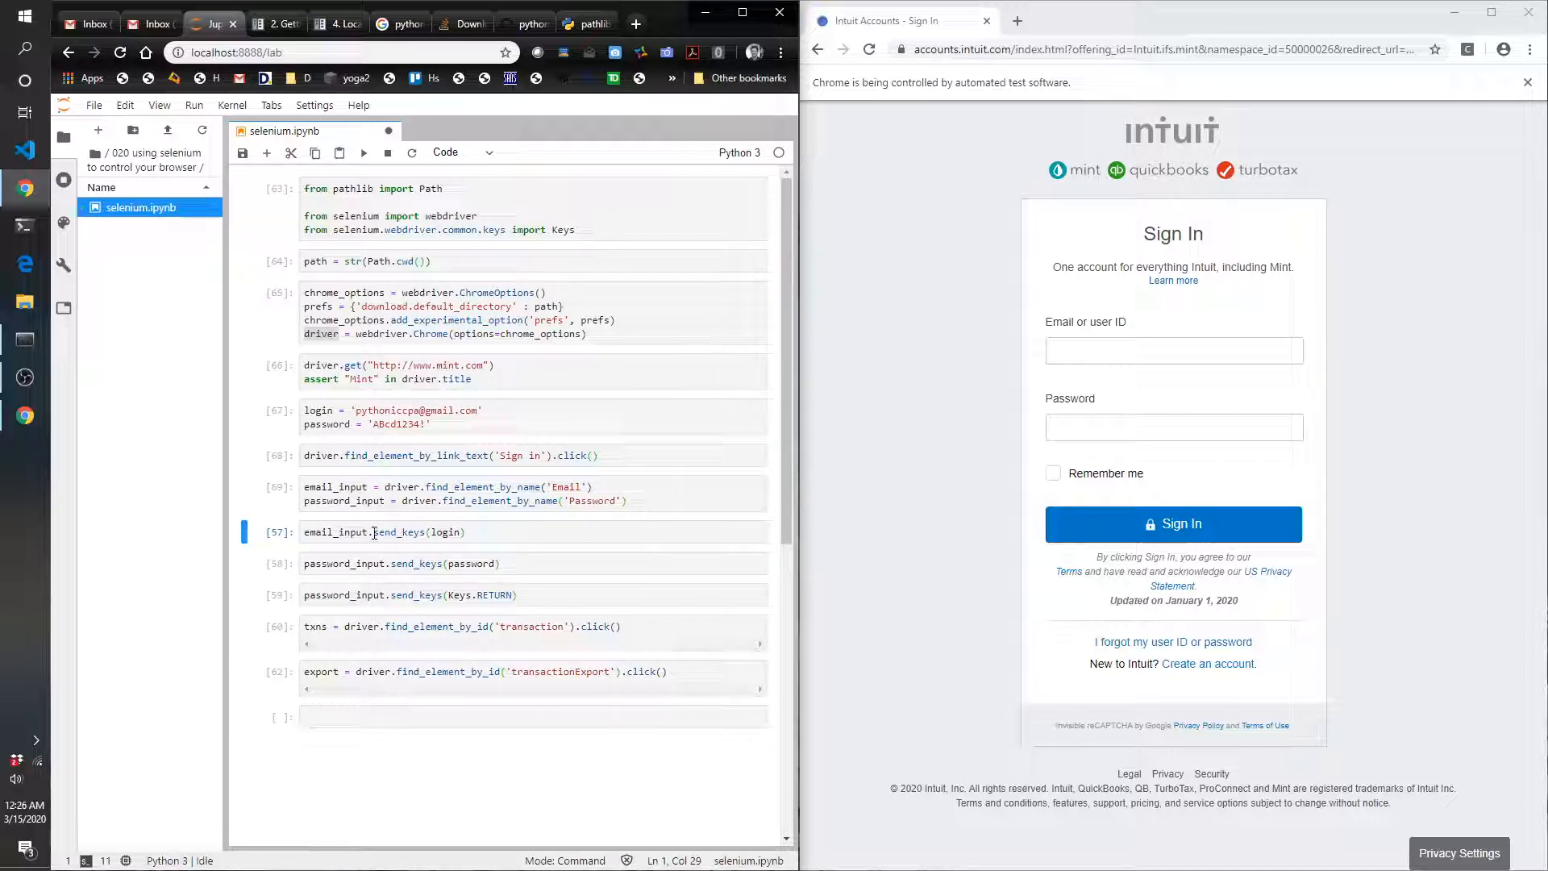
- Run the send_keys(login) cell to fill the email into Mint's sign-in form
left_click(484, 532)
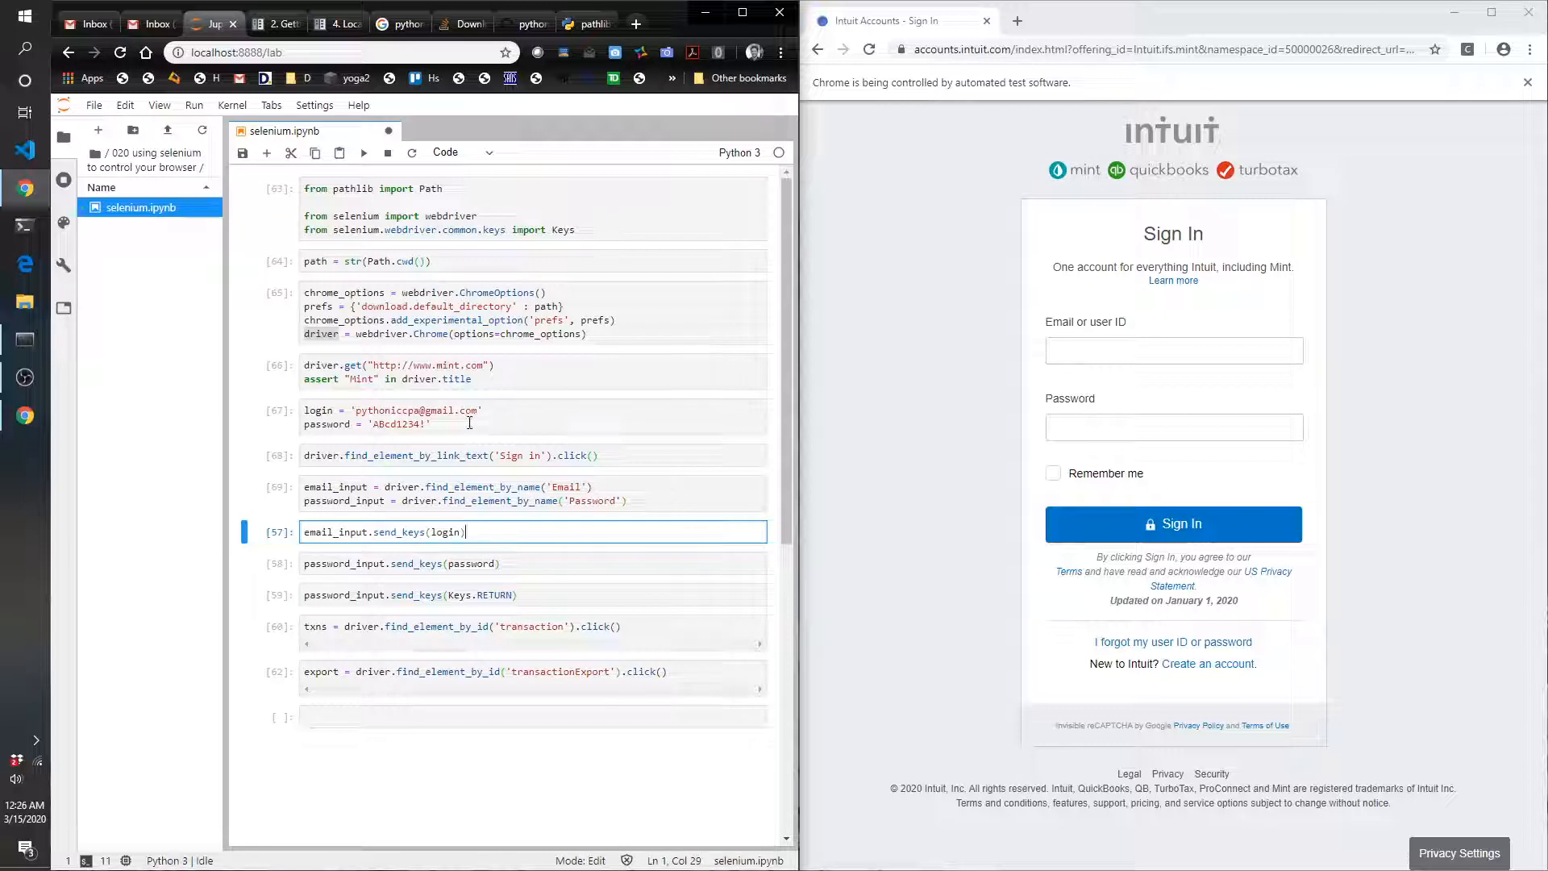
left_click(558, 417)
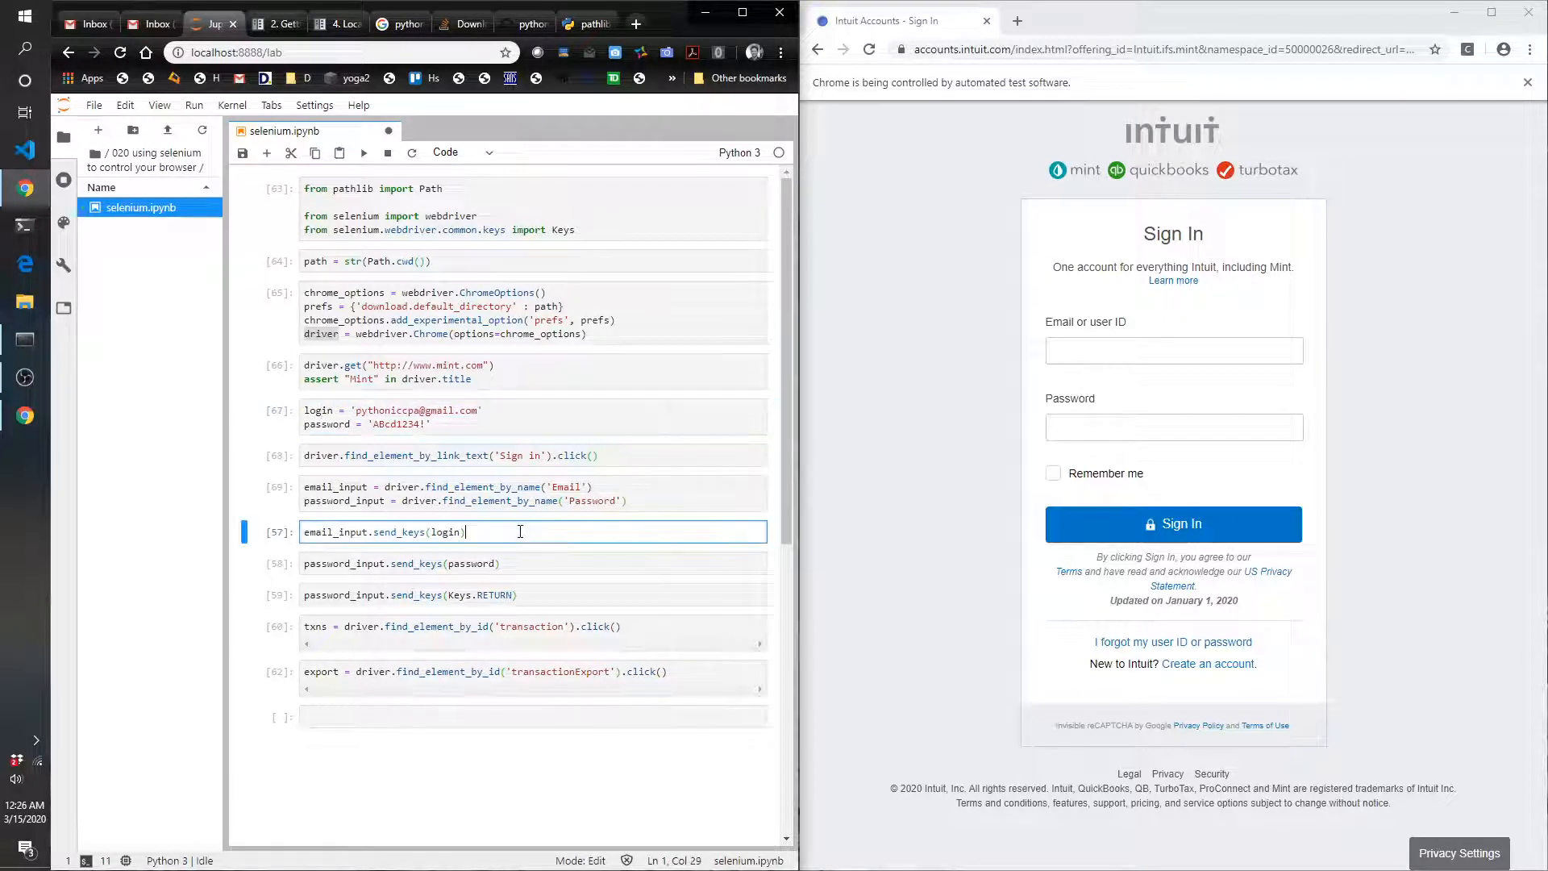
key("shift+enter")
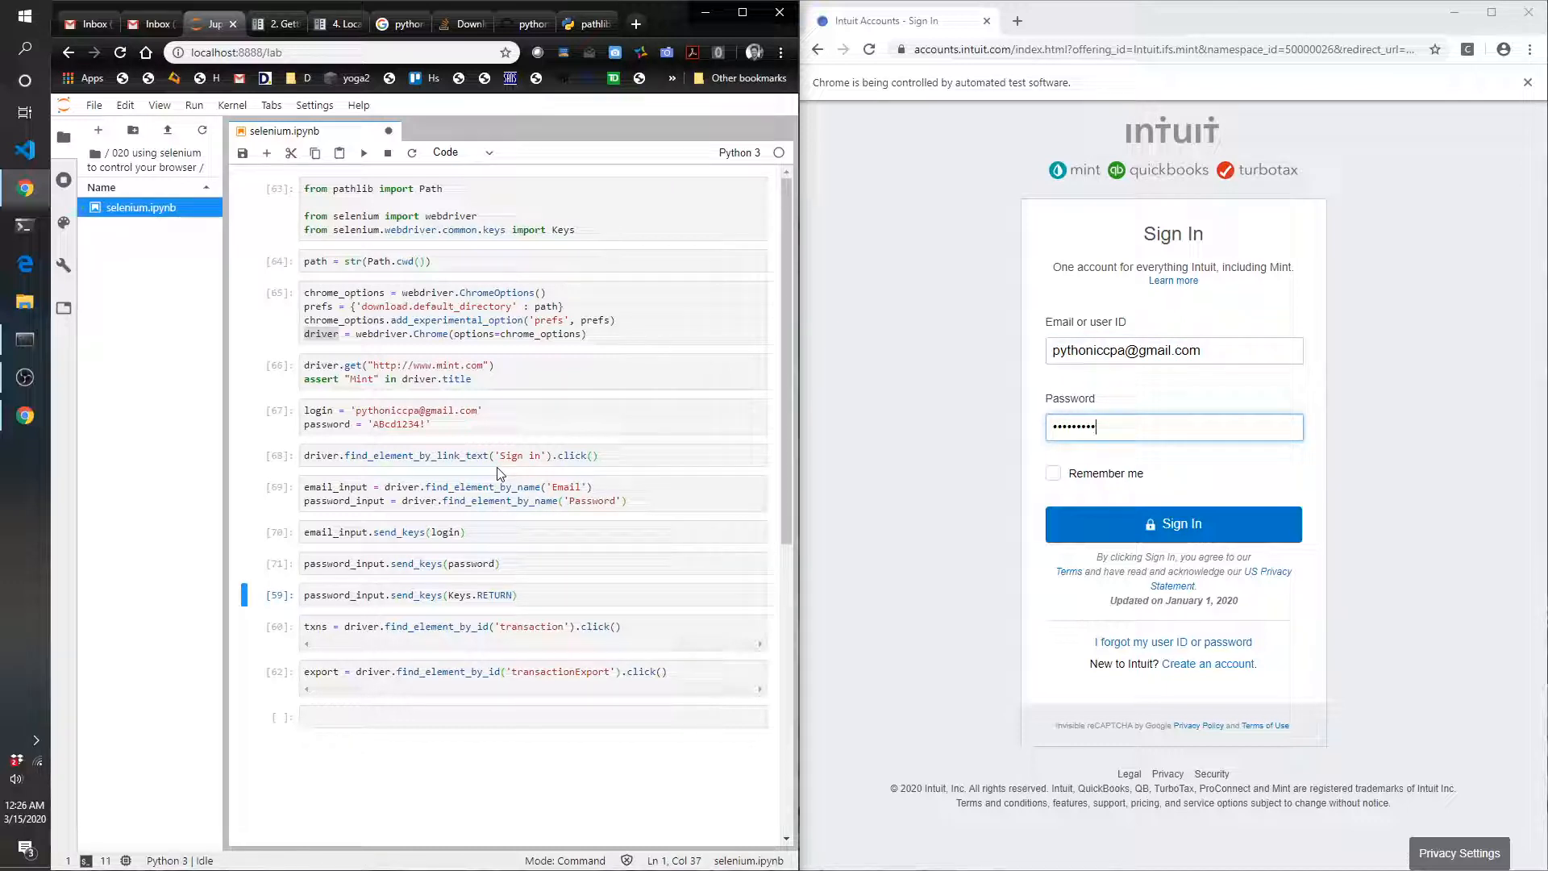
mouse_move(549, 571)
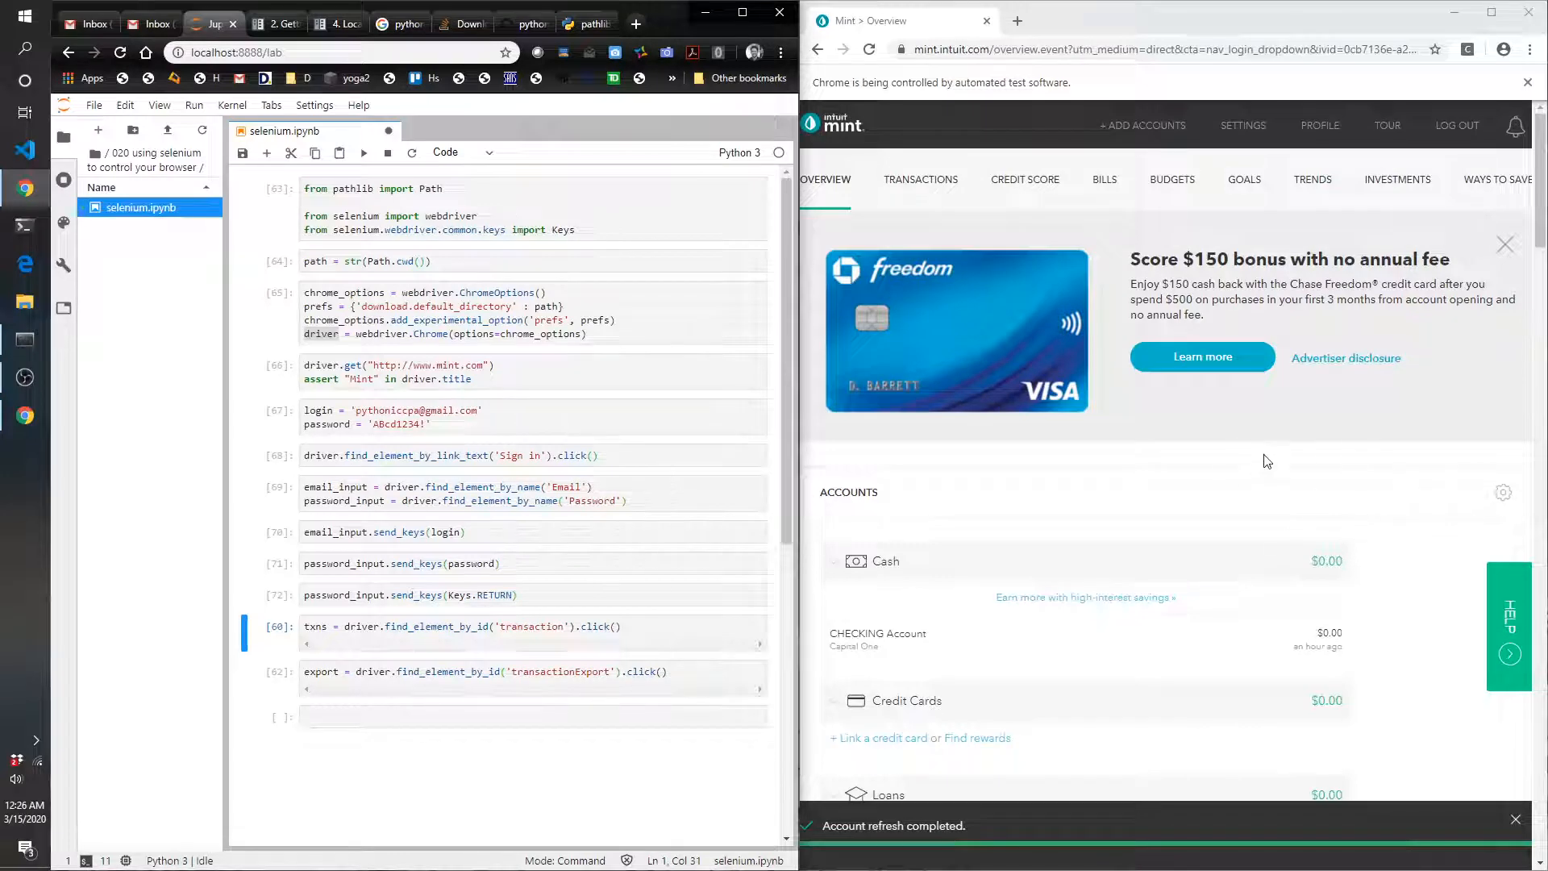
- Inspect the TRANSACTIONS link's markup on Mint's overview page
scroll("down", 3)
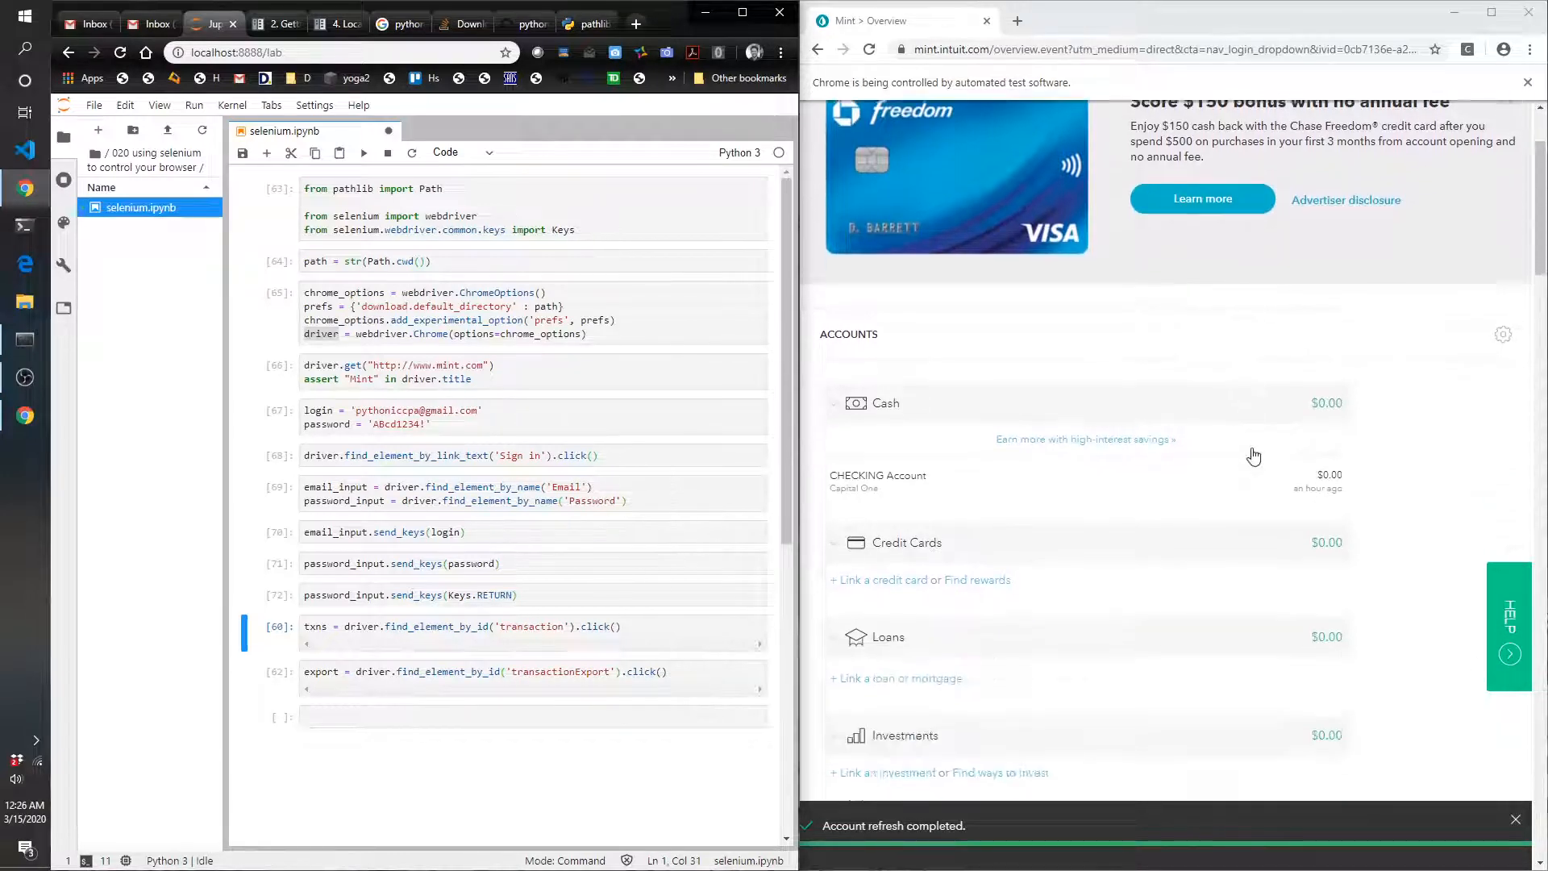
scroll("up", 3)
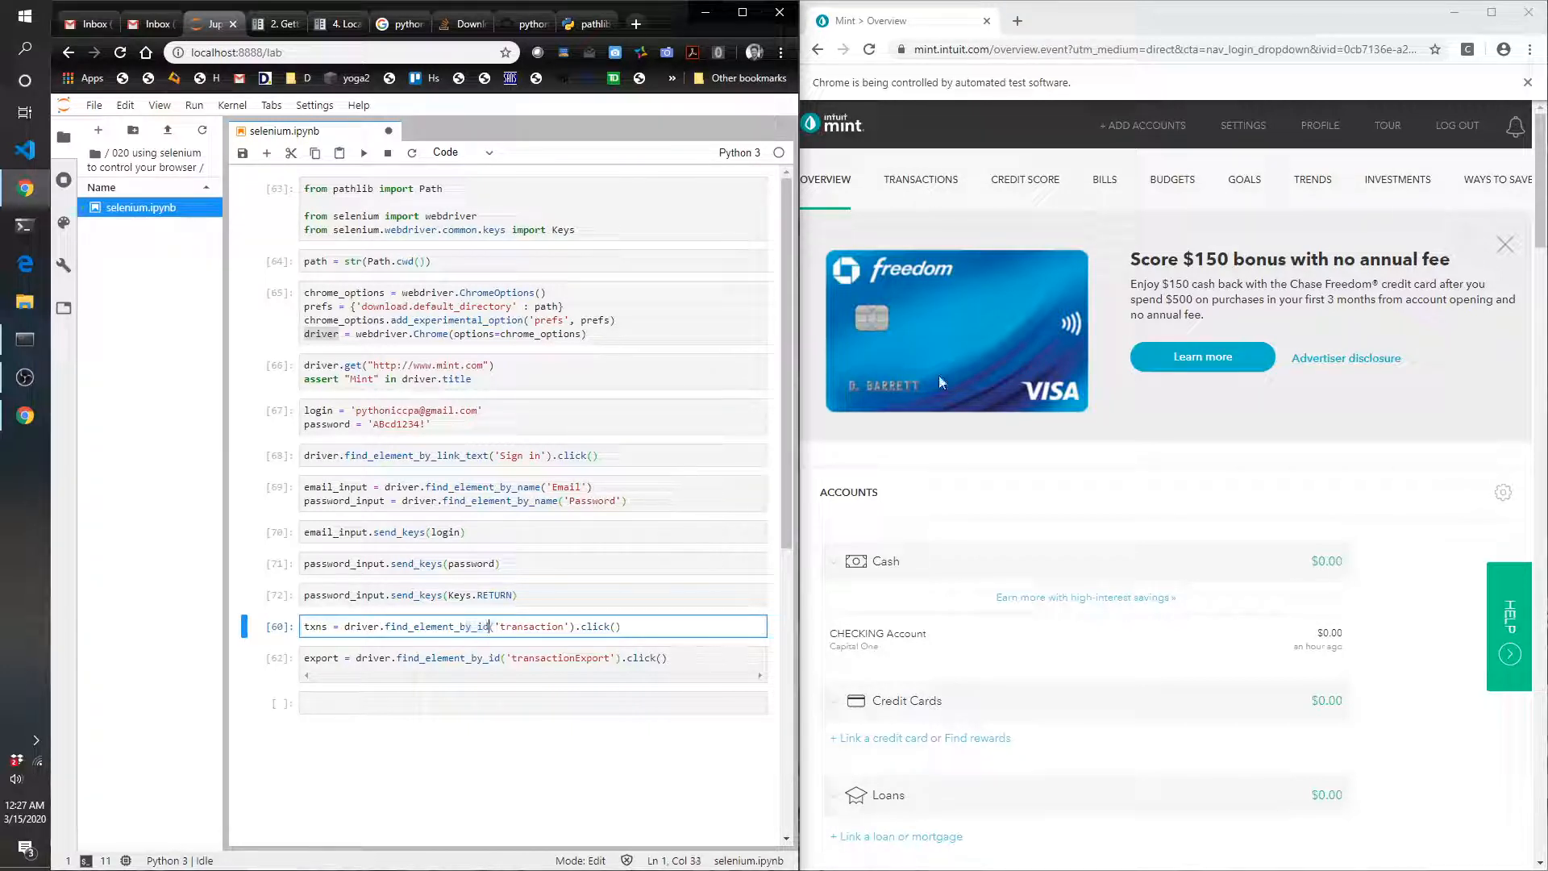
right_click(919, 179)
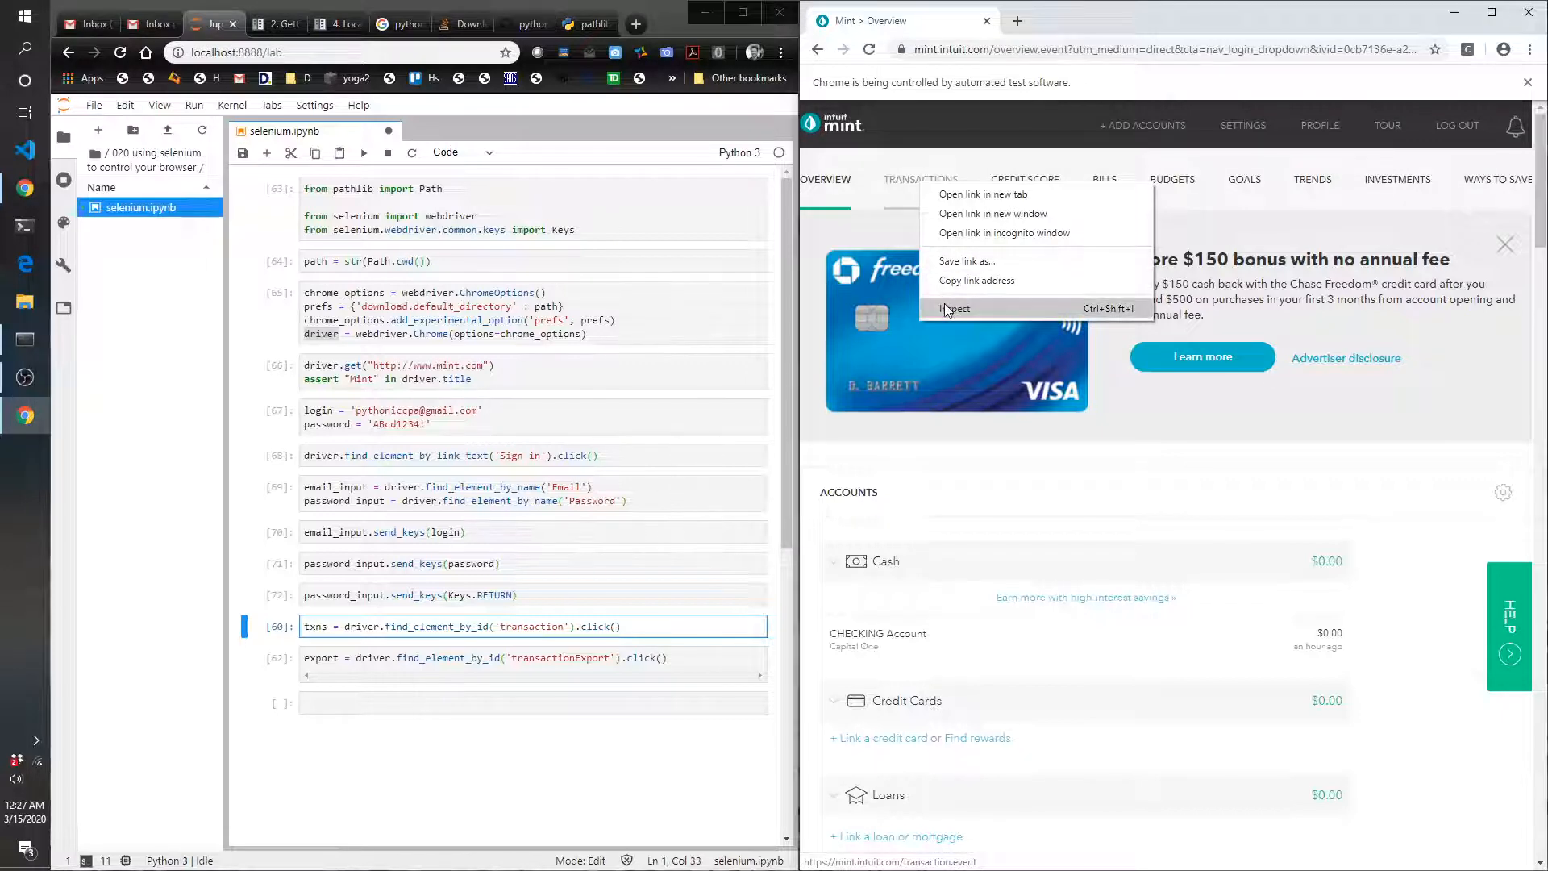
left_click(955, 308)
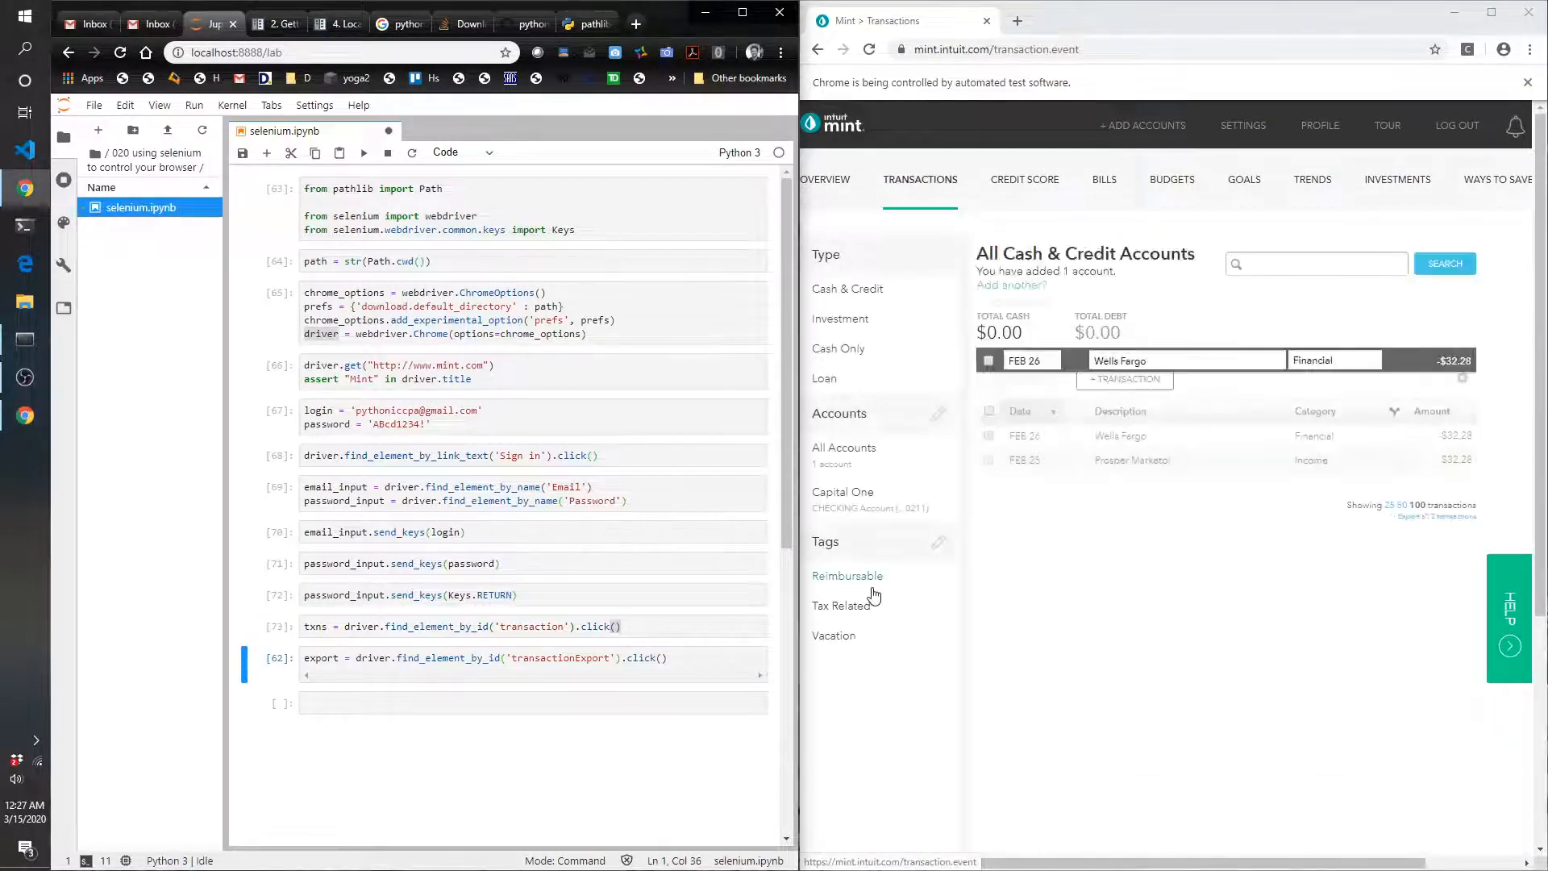
- Select the transactionExport cell that downloads transactions.csv
scroll("down", 3)
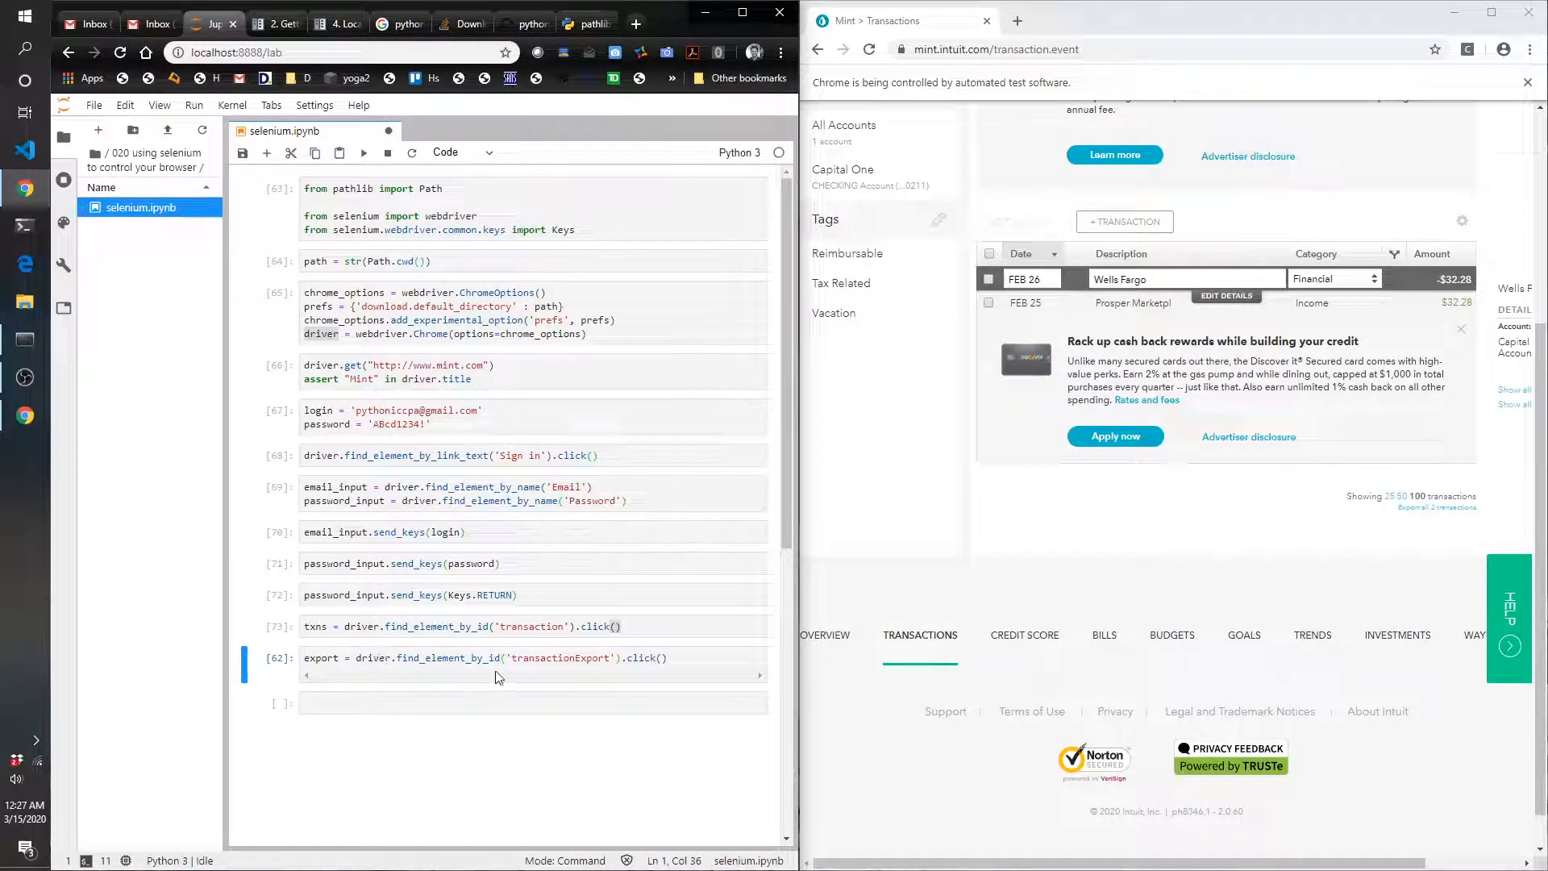
left_click(672, 658)
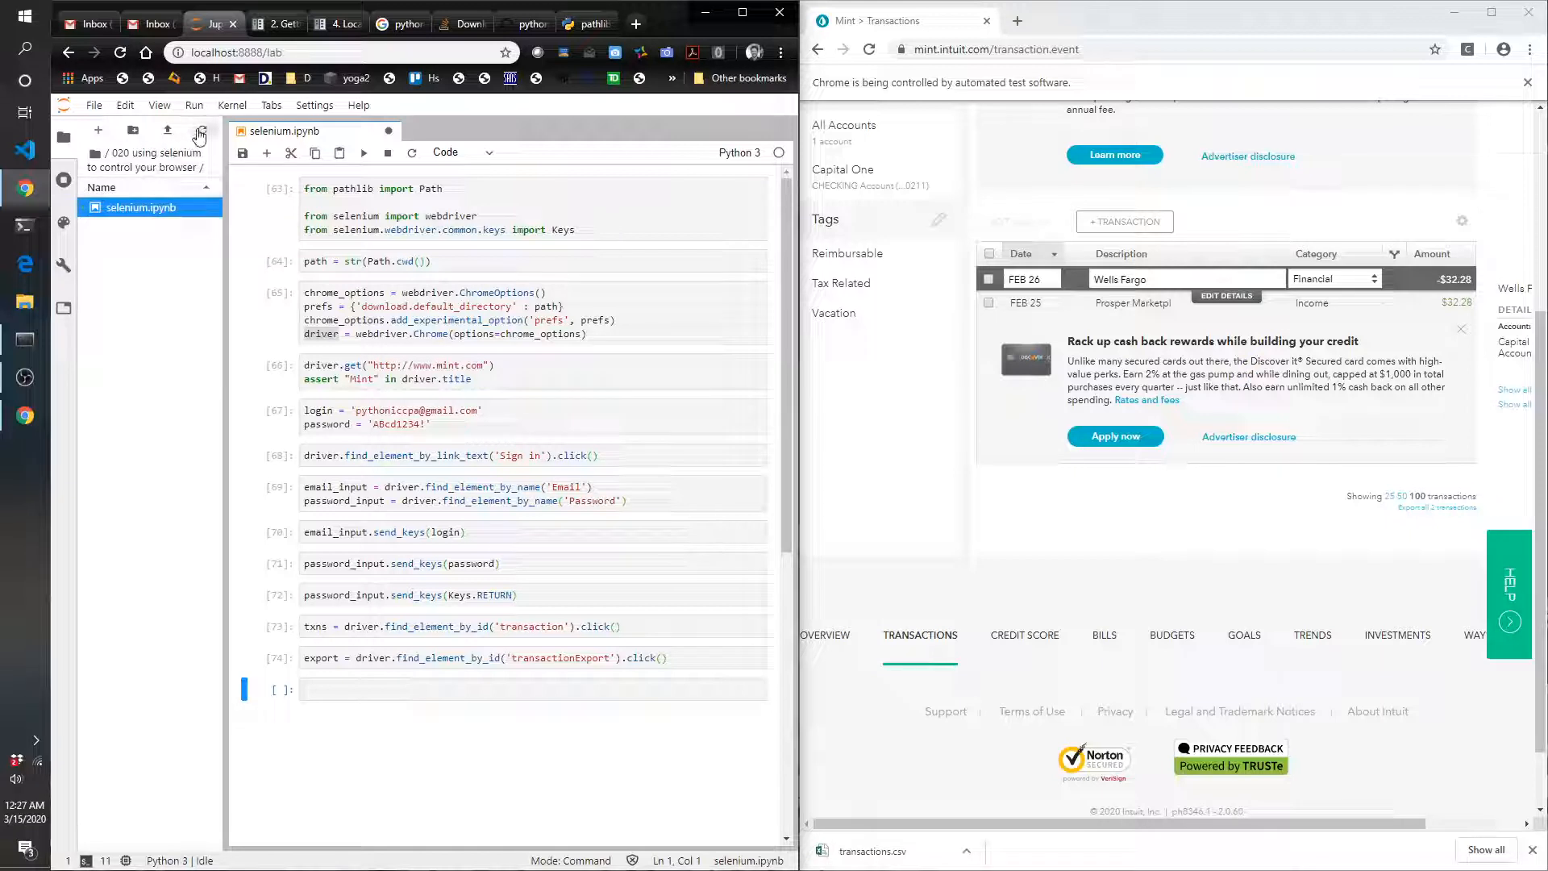
- Open transactions.csv to view its two rows, then return to selenium.ipynb's ChromeOptions cell
double_click(142, 226)
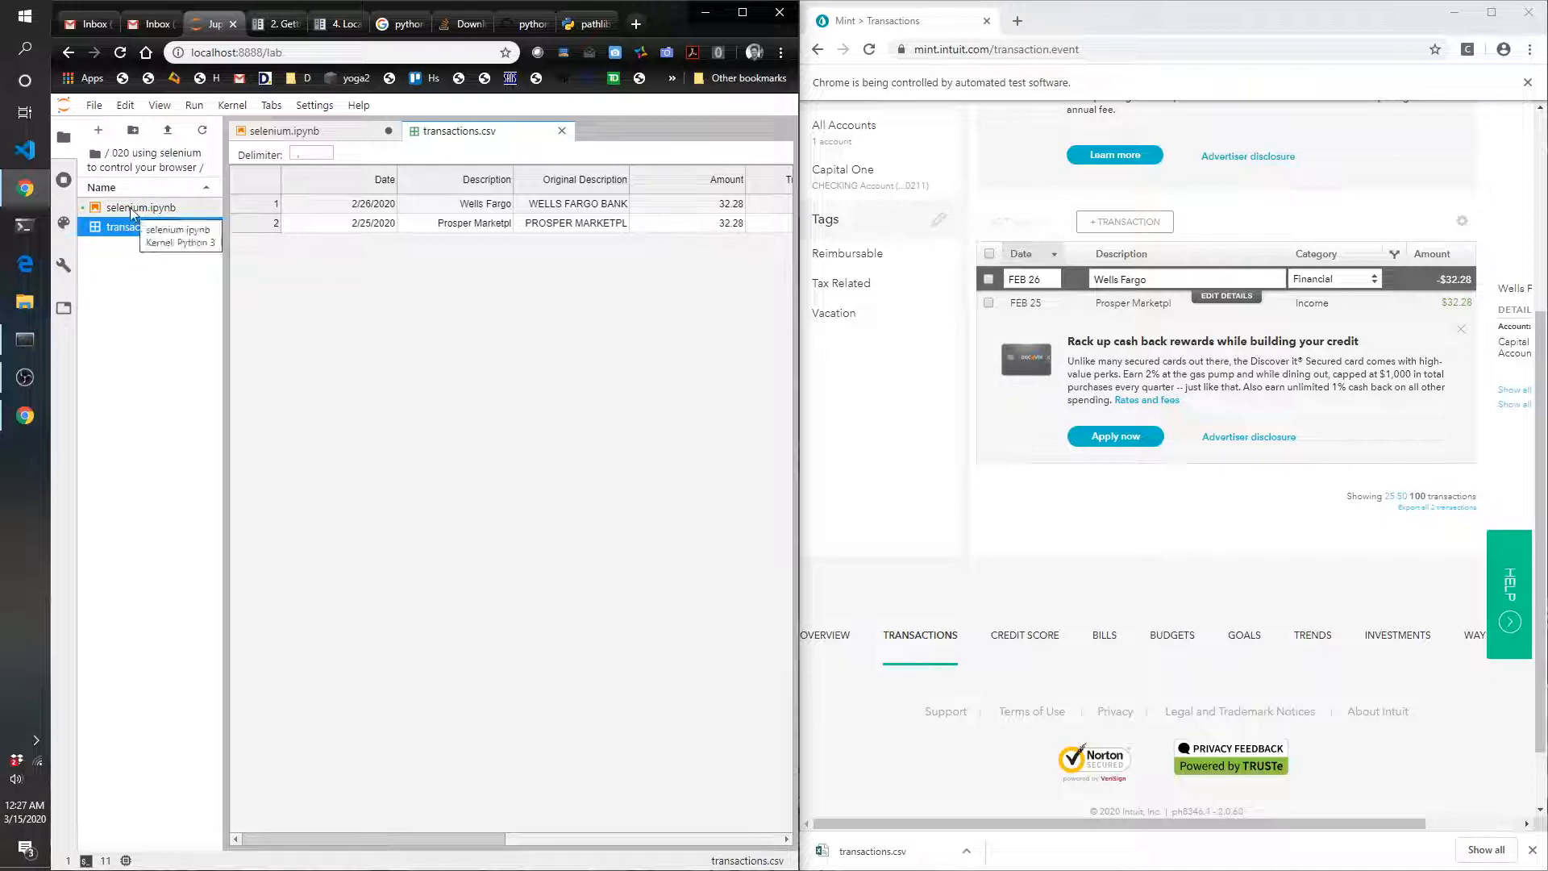
left_click(306, 130)
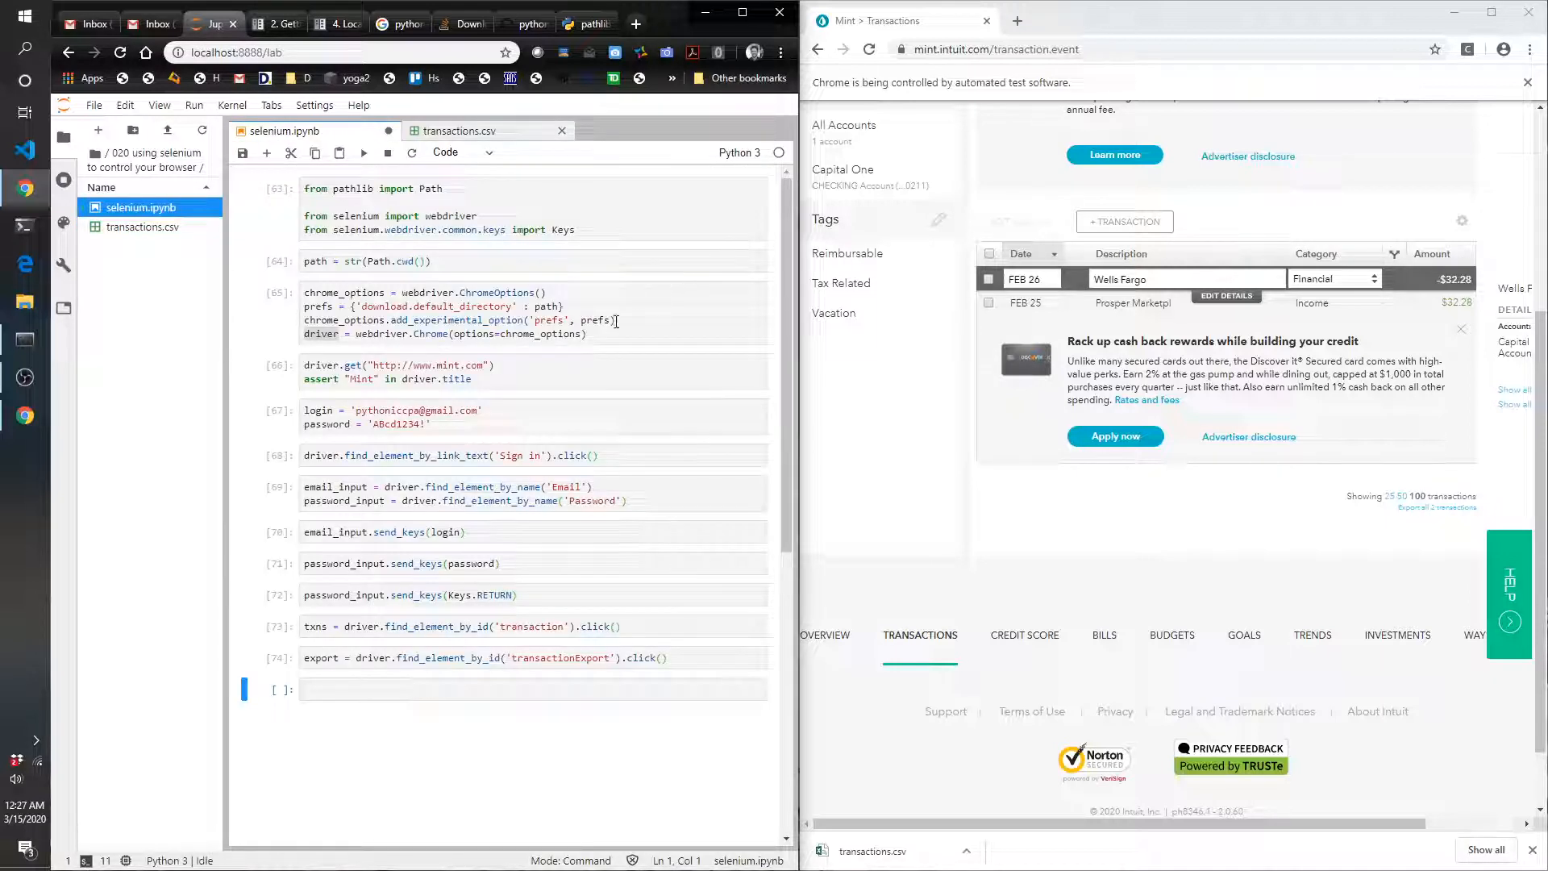
left_click(584, 333)
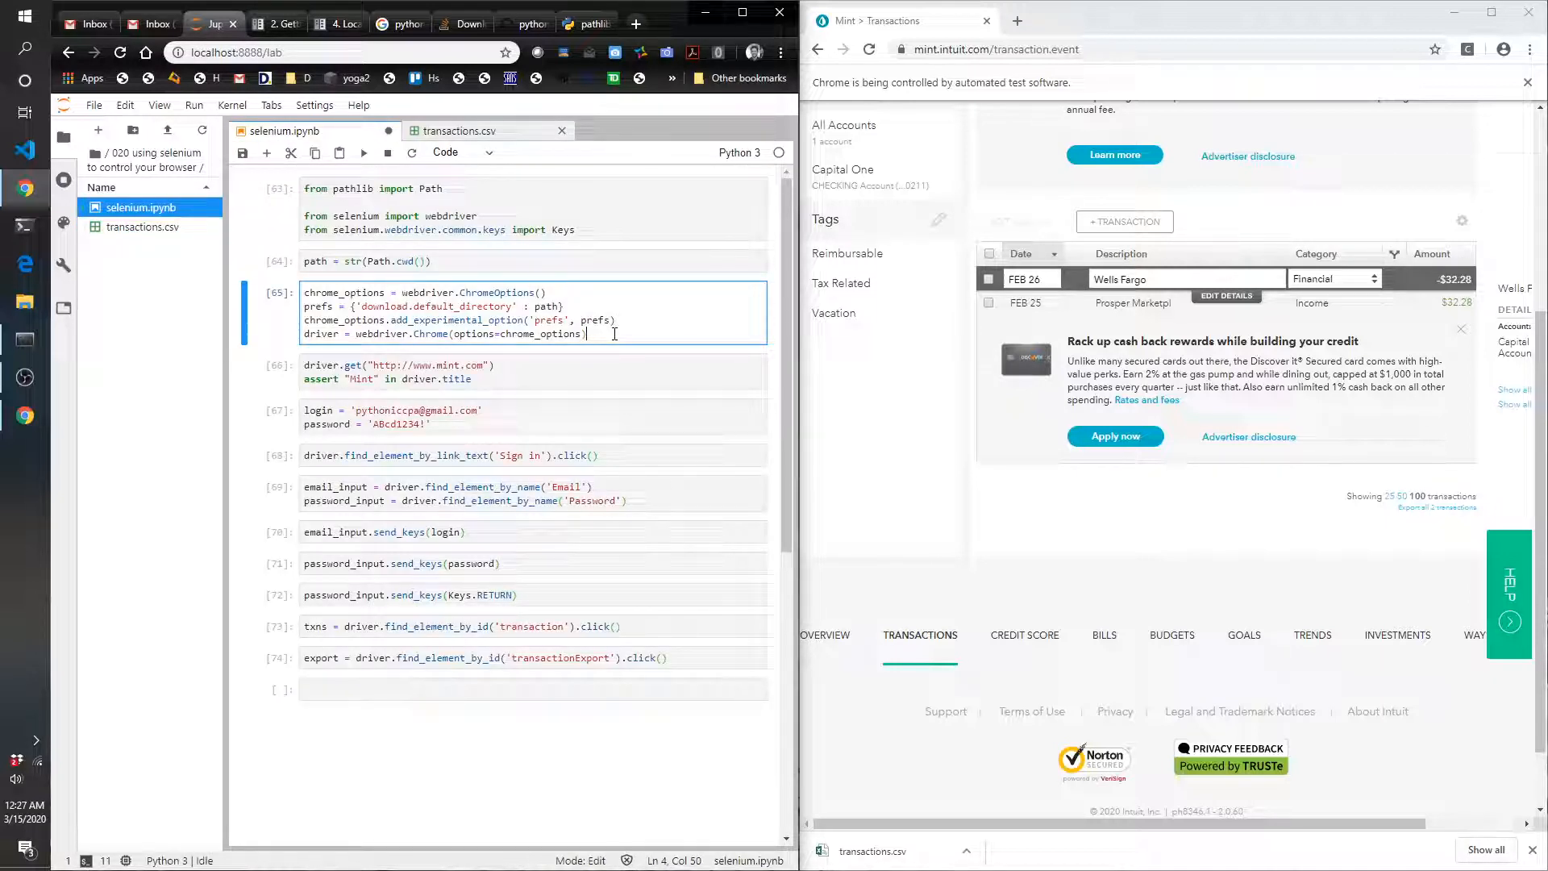